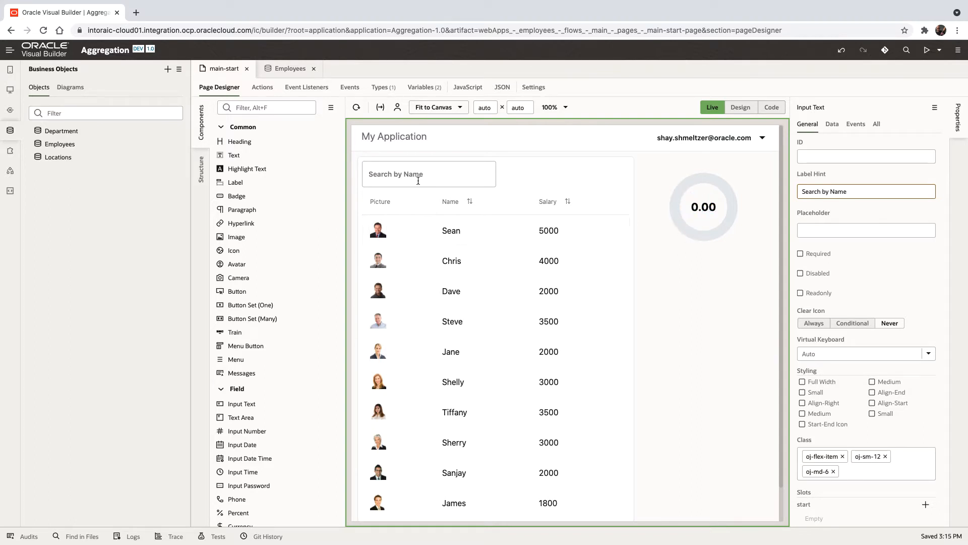
# Type T into the live Search by Name field to narrow the table to Steve and Tiffany.
pyautogui.click(429, 180)
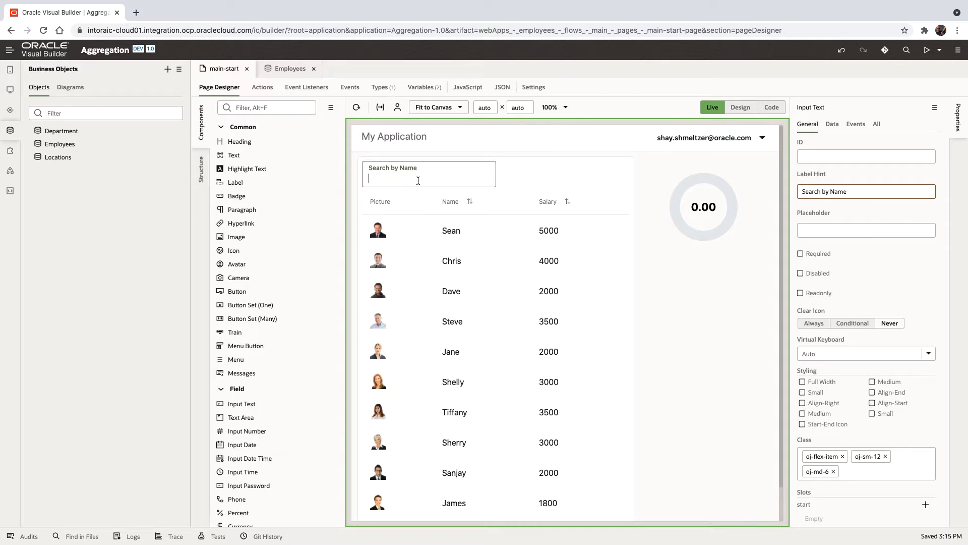
pyautogui.write('T')
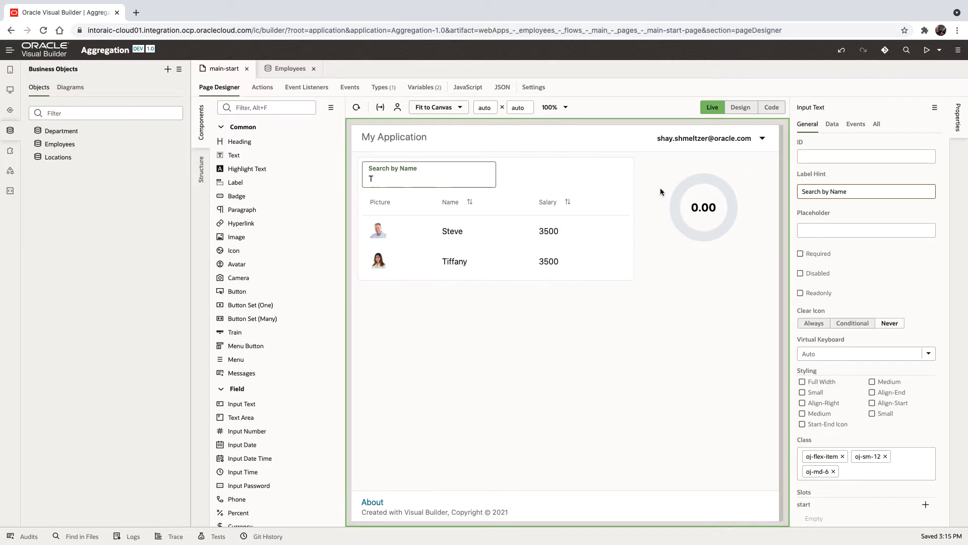
pyautogui.moveTo(706, 216)
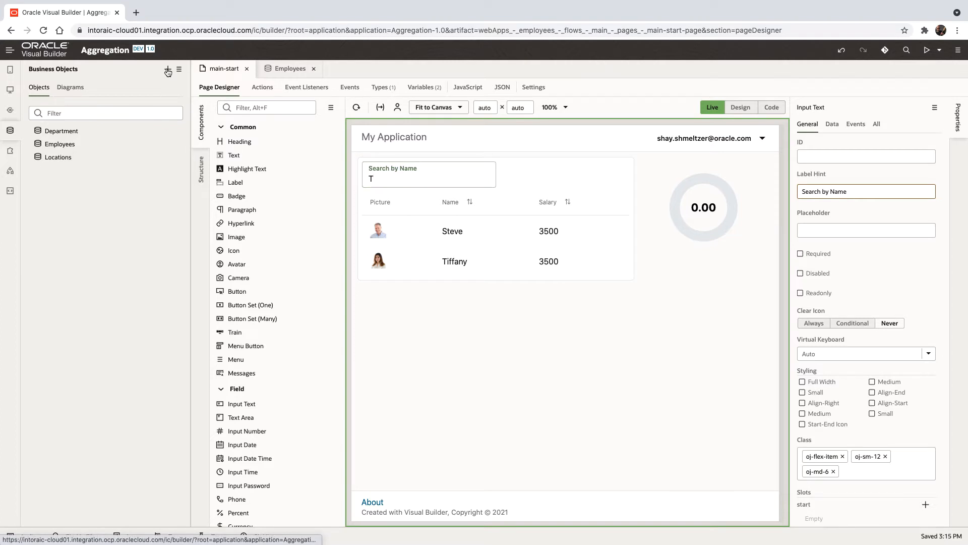
# Create a new business object labelled Calc.
pyautogui.click(167, 69)
pyautogui.write('c')
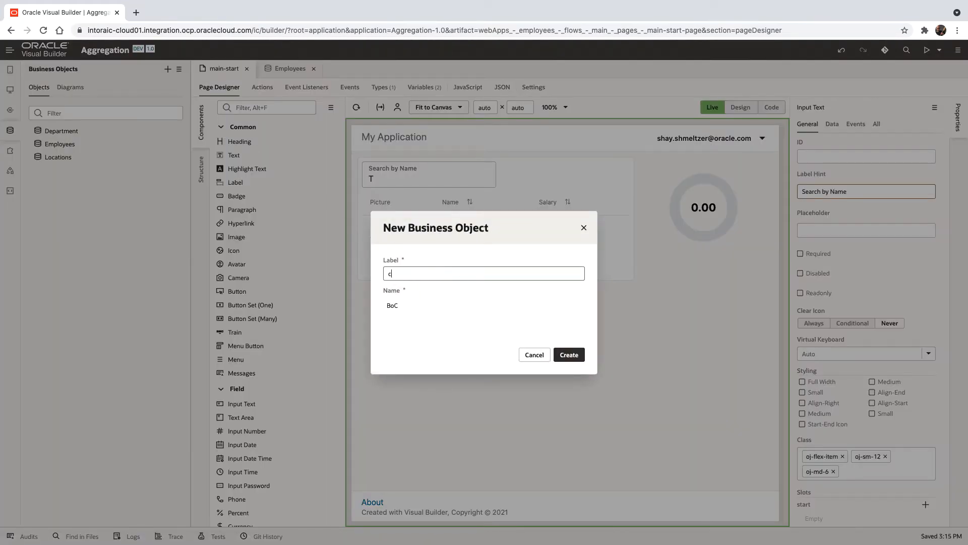
pyautogui.write('alc')
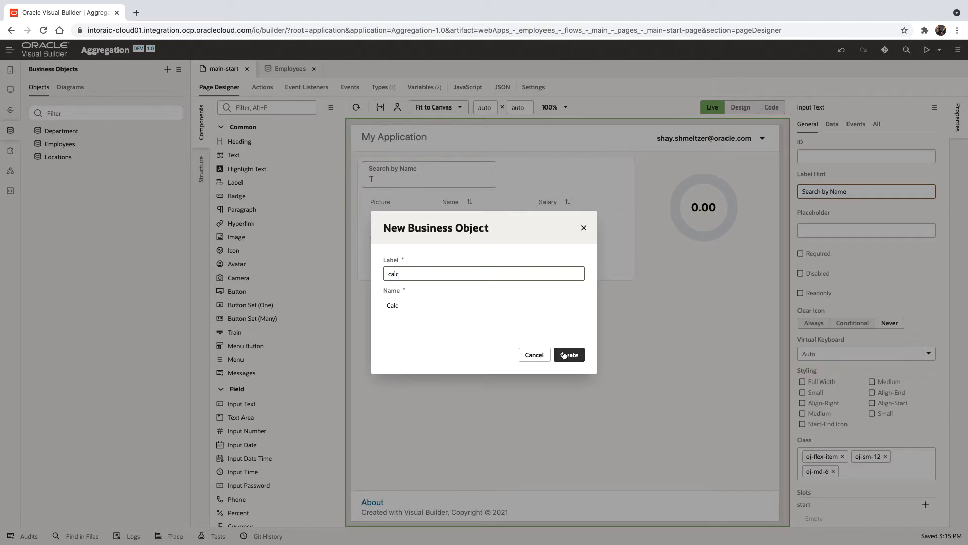
pyautogui.click(570, 355)
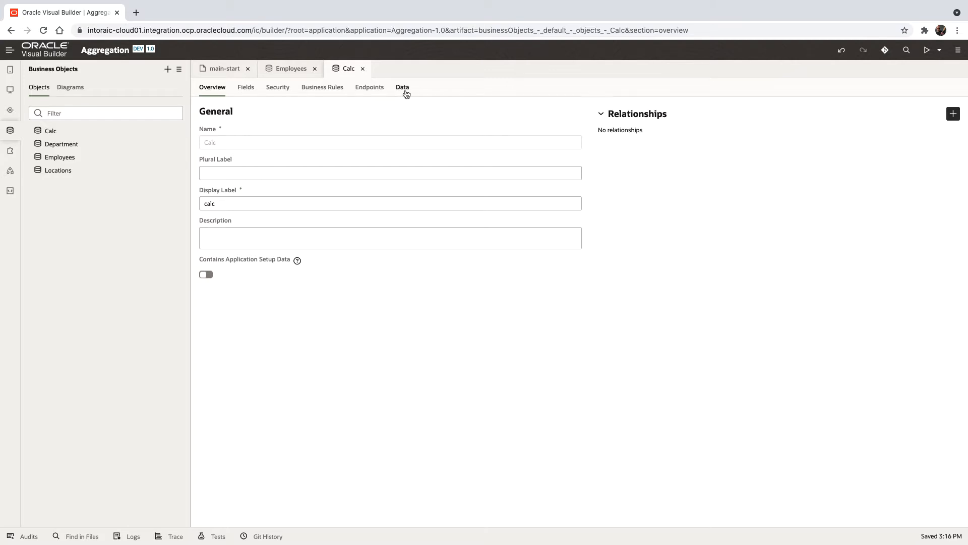
# Add one data row to Calc with automatic Id 1.
pyautogui.click(402, 86)
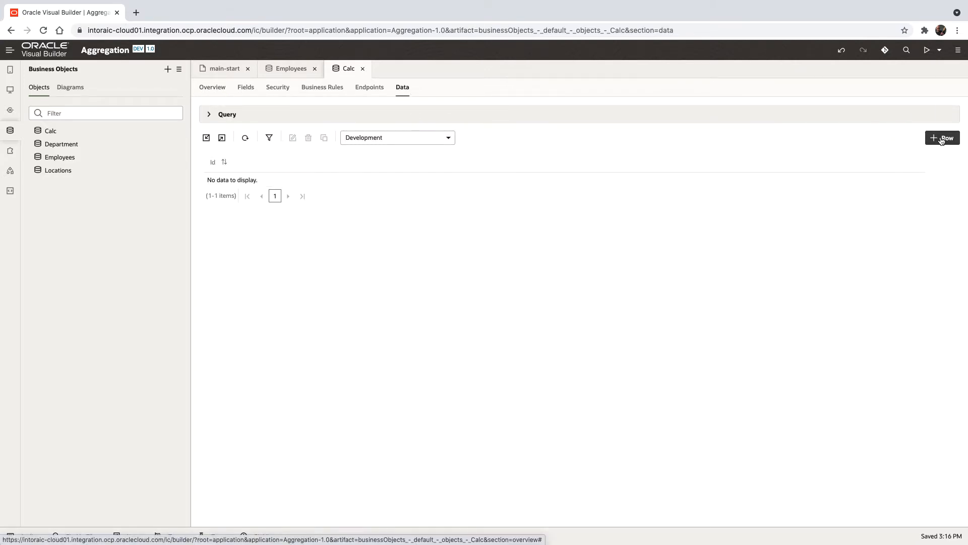
pyautogui.click(943, 137)
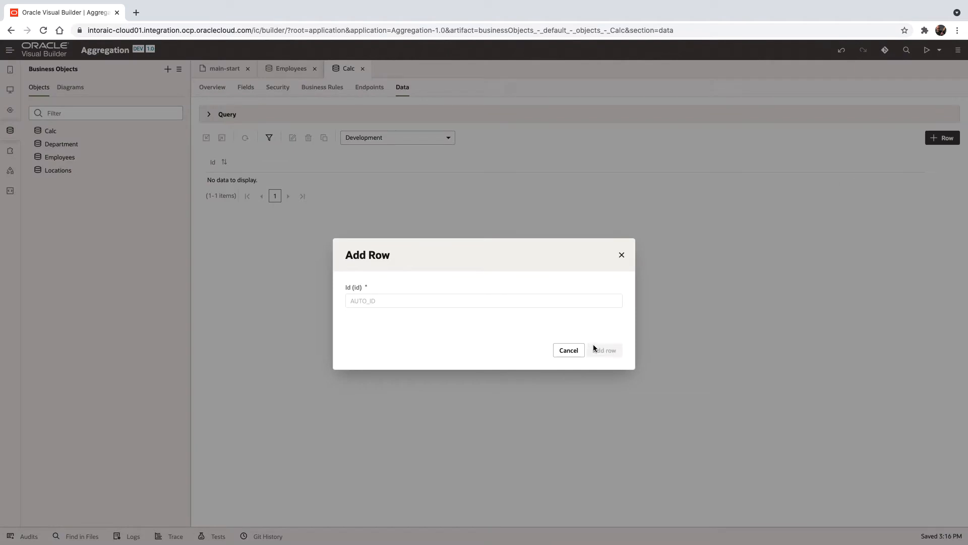
pyautogui.click(604, 350)
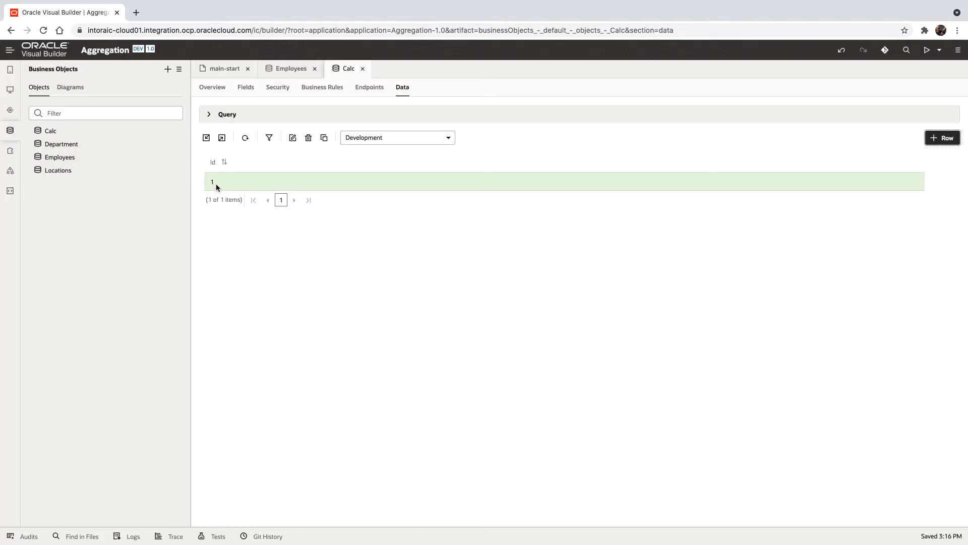
pyautogui.moveTo(333, 79)
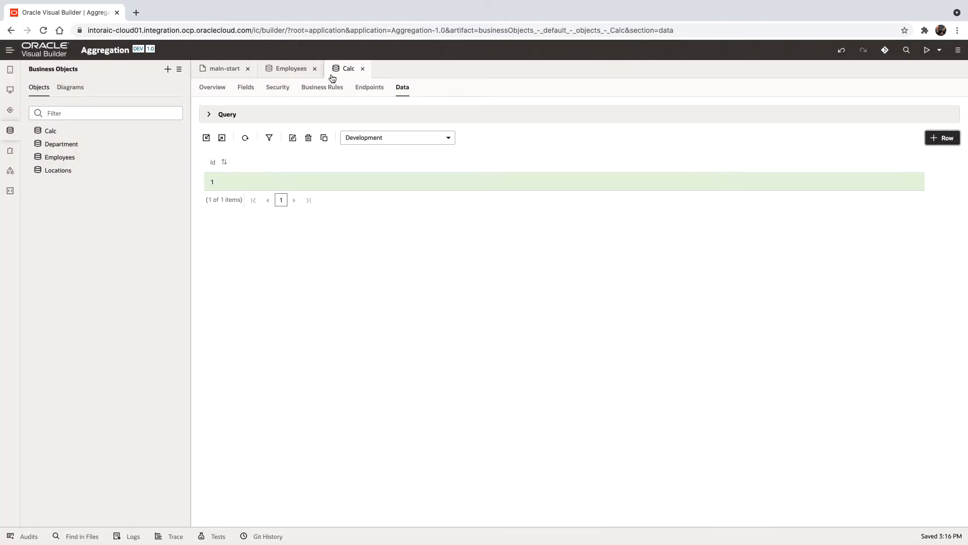
# Add a new object function named TotalSalByname under Calc's Business Rules.
pyautogui.click(322, 87)
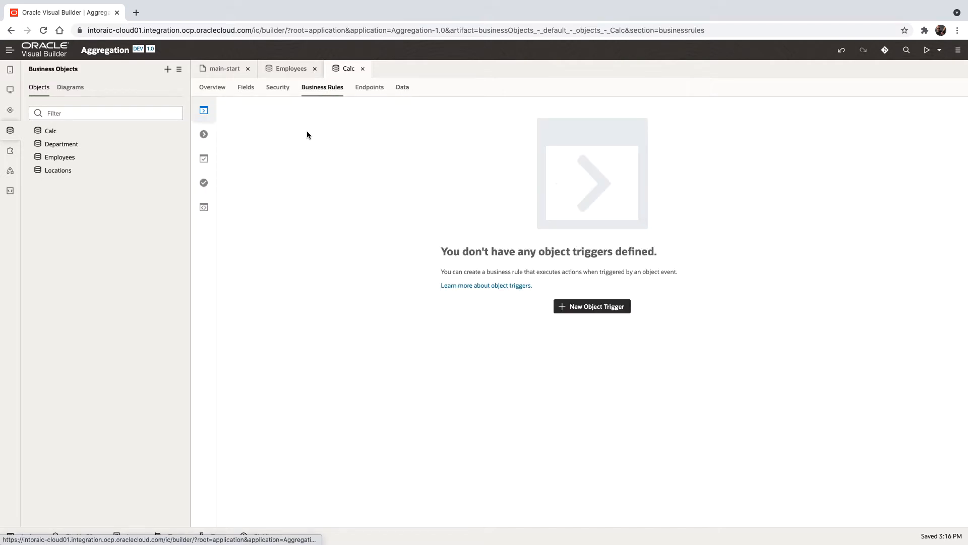
pyautogui.click(203, 207)
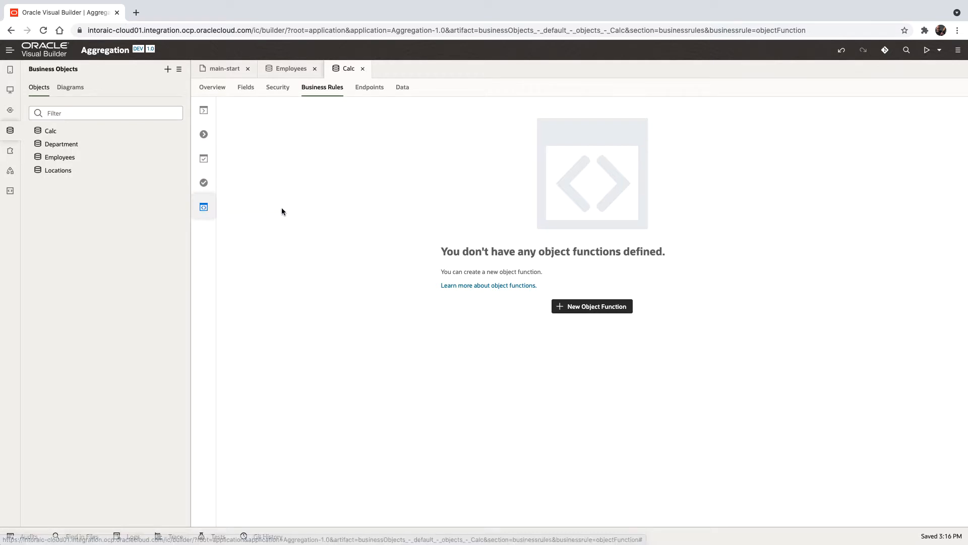
pyautogui.moveTo(542, 319)
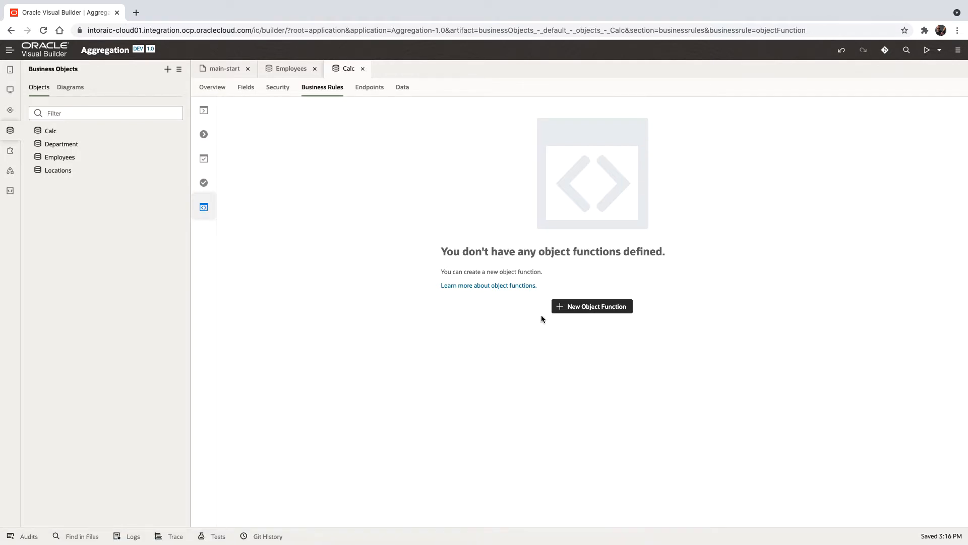
pyautogui.click(592, 306)
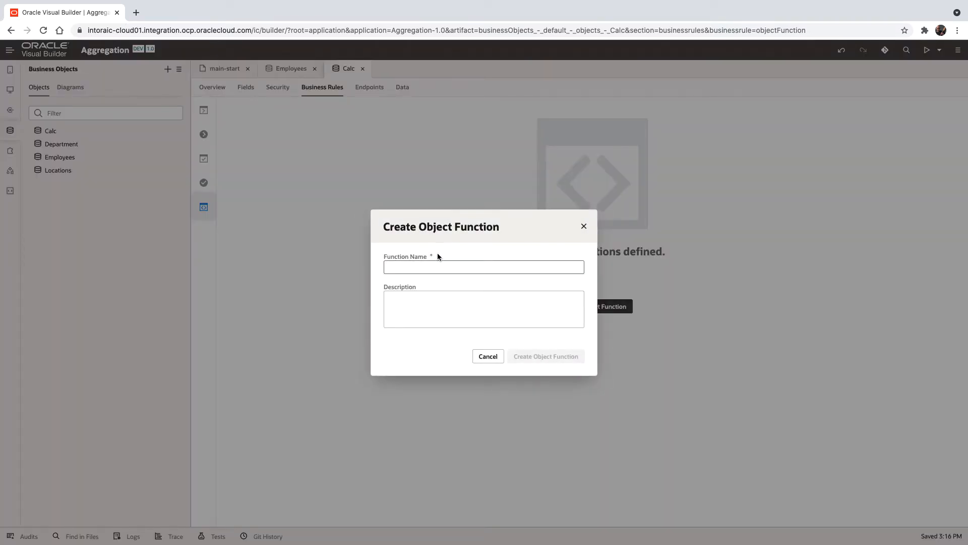
pyautogui.write('TotalSalByname')
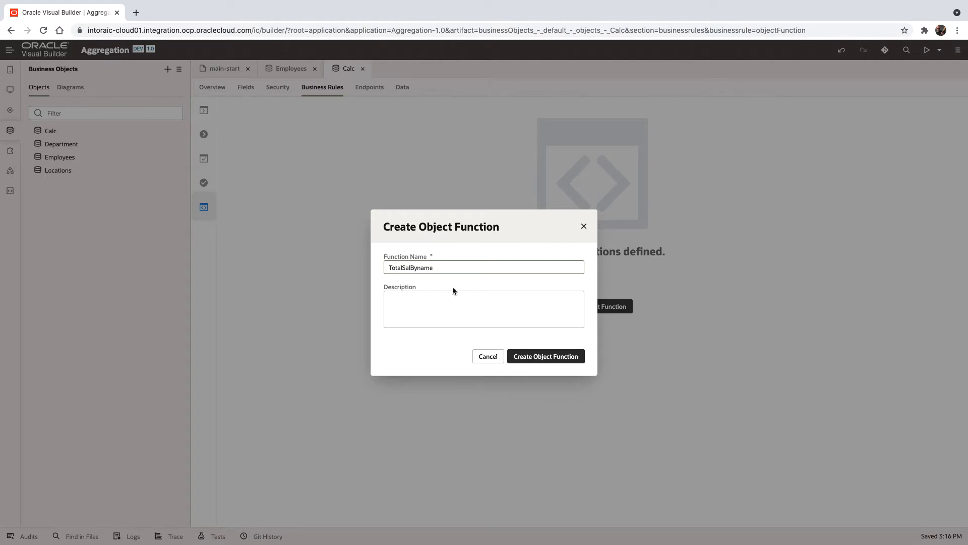
pyautogui.click(545, 356)
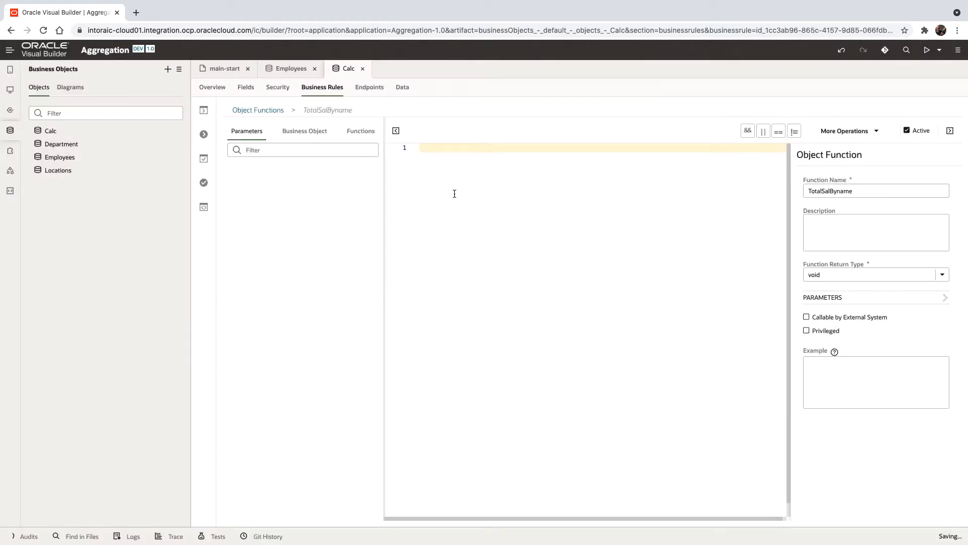
# Enter the Groovy script beginning def vo = newView('Employees') that sums salary by name.
pyautogui.write("def vo = newView('Employees');")
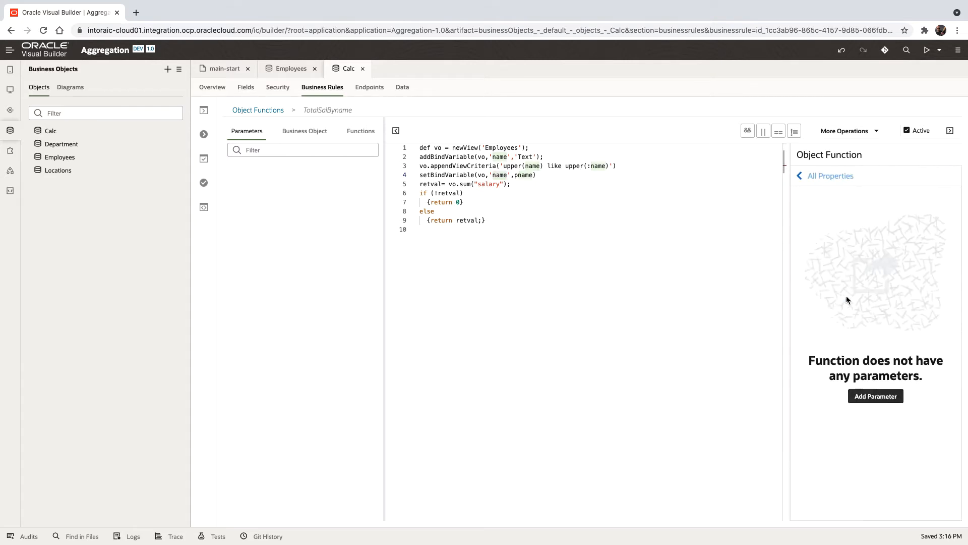
# Add parameter pname, set return type Long, and enable Callable by External System.
pyautogui.click(875, 396)
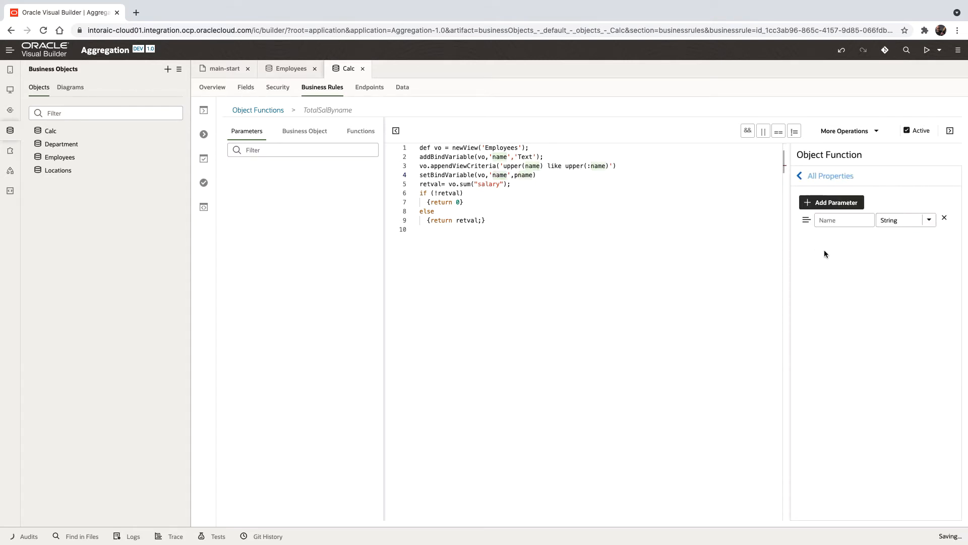
pyautogui.write('pname')
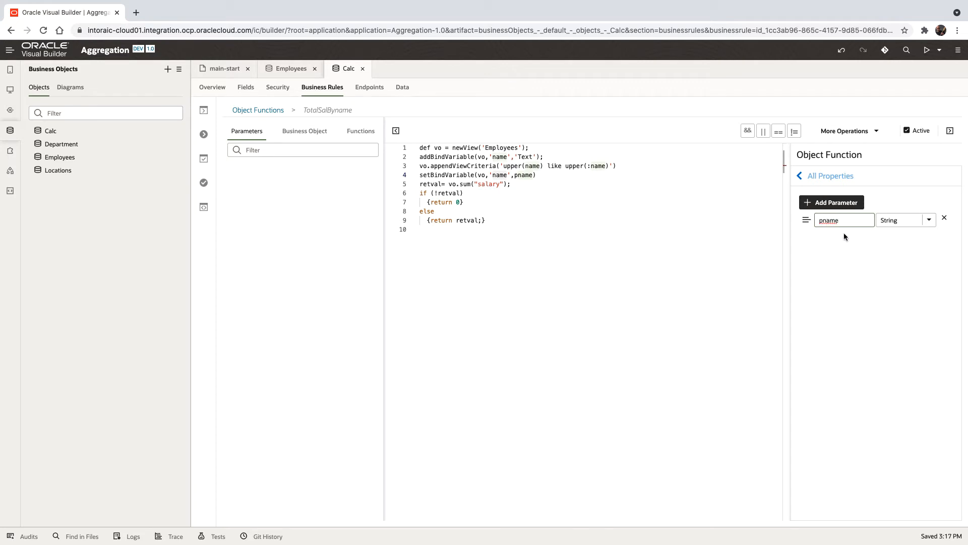
pyautogui.click(831, 176)
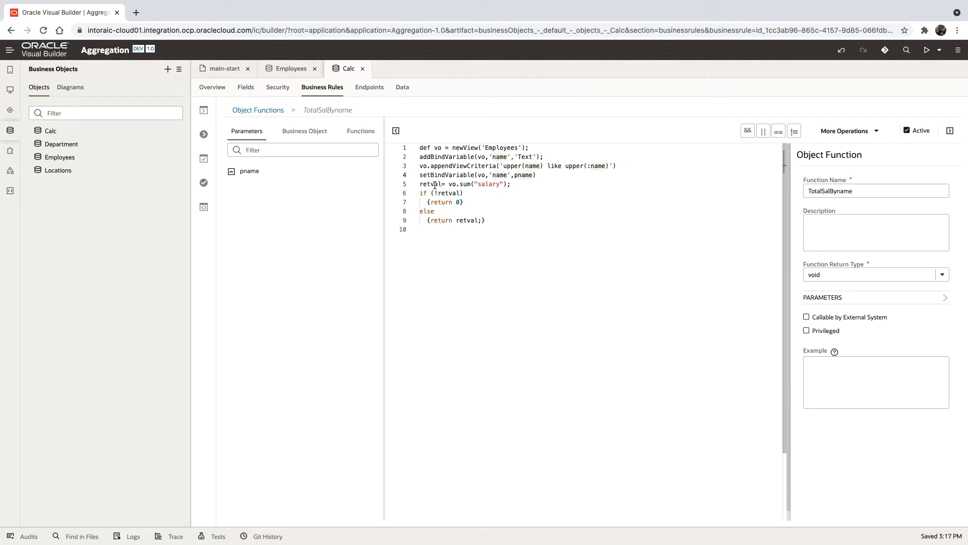
pyautogui.moveTo(448, 193)
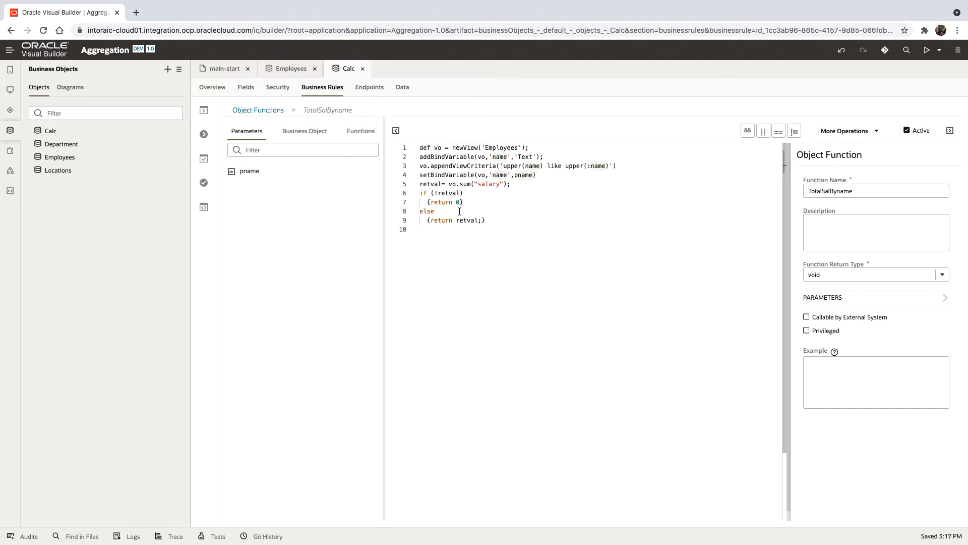
pyautogui.moveTo(675, 228)
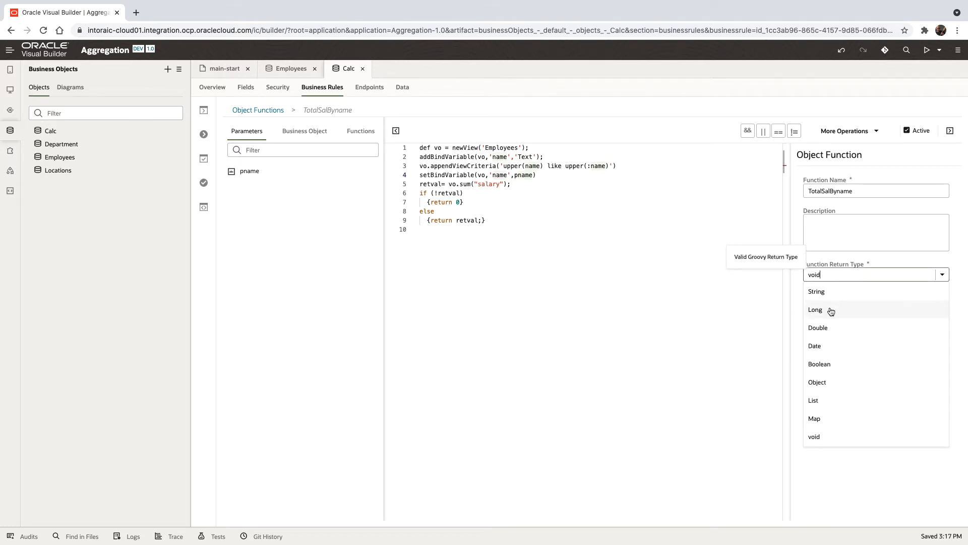
pyautogui.click(815, 310)
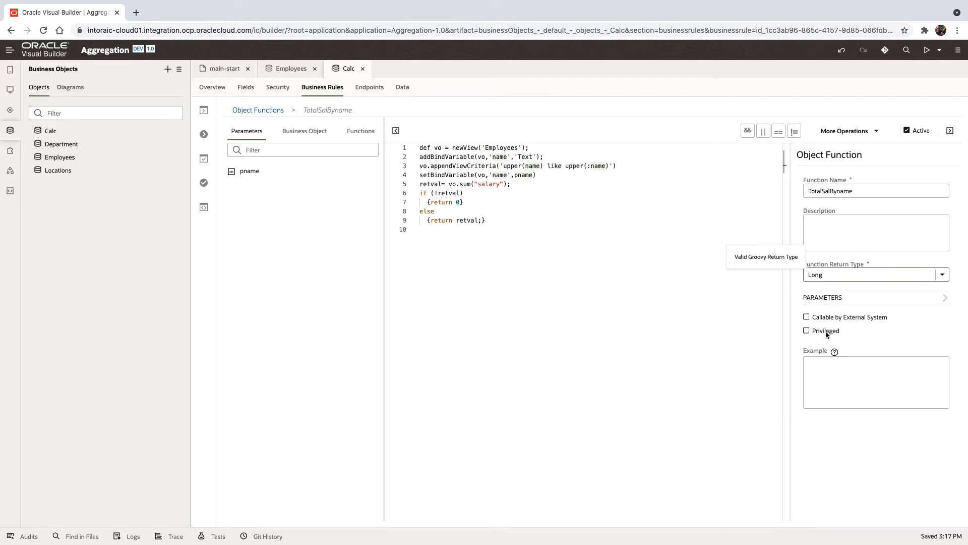
pyautogui.click(806, 317)
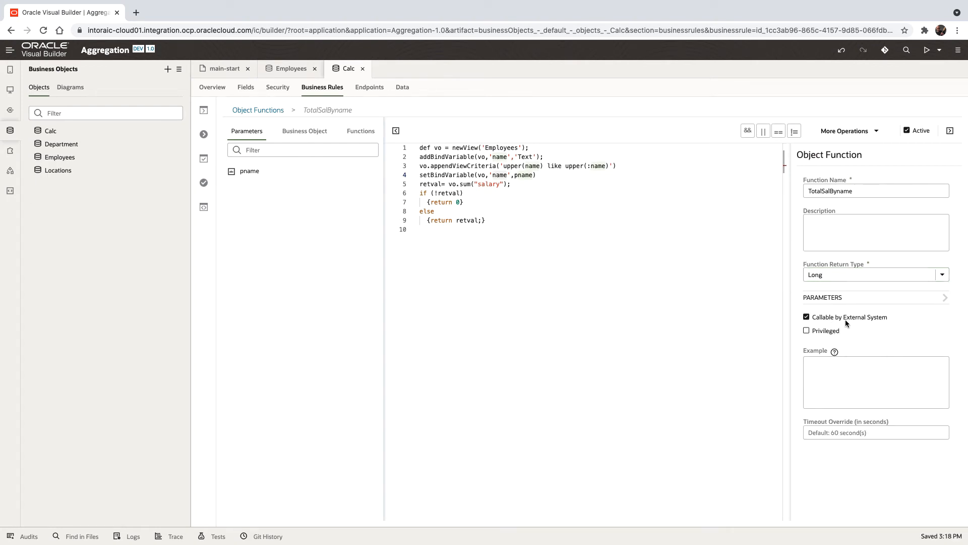
pyautogui.moveTo(874, 322)
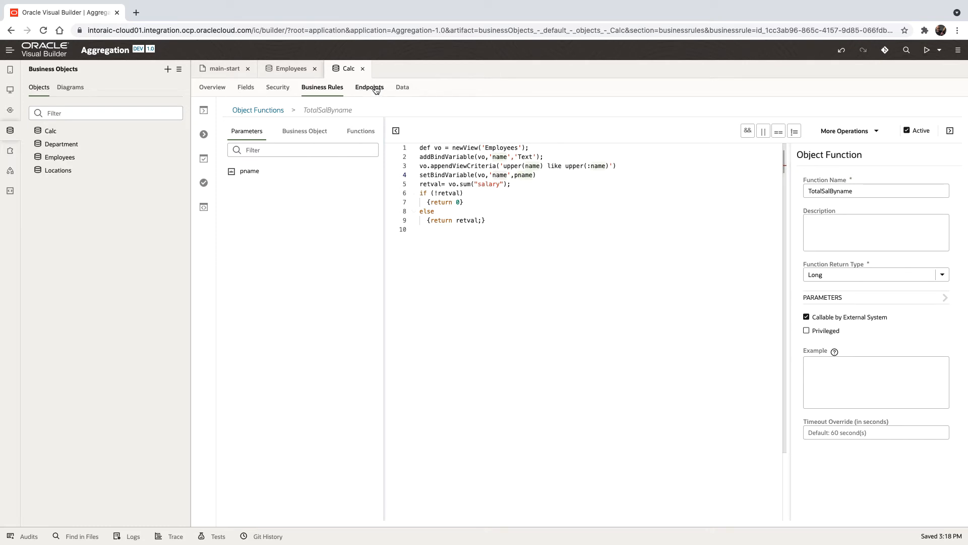
# Open the TotalSalByname endpoint's test page and set Calc_Id to 1.
pyautogui.click(369, 87)
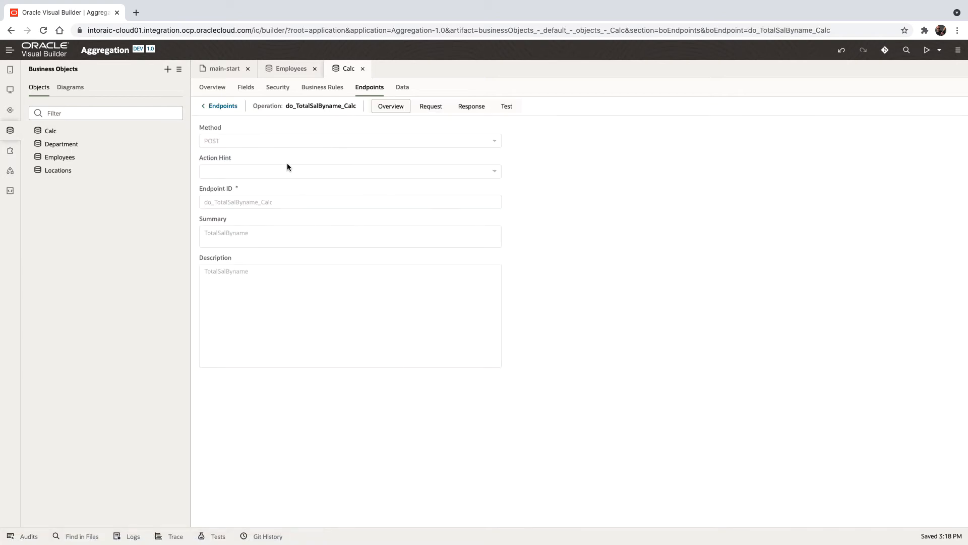
pyautogui.click(507, 106)
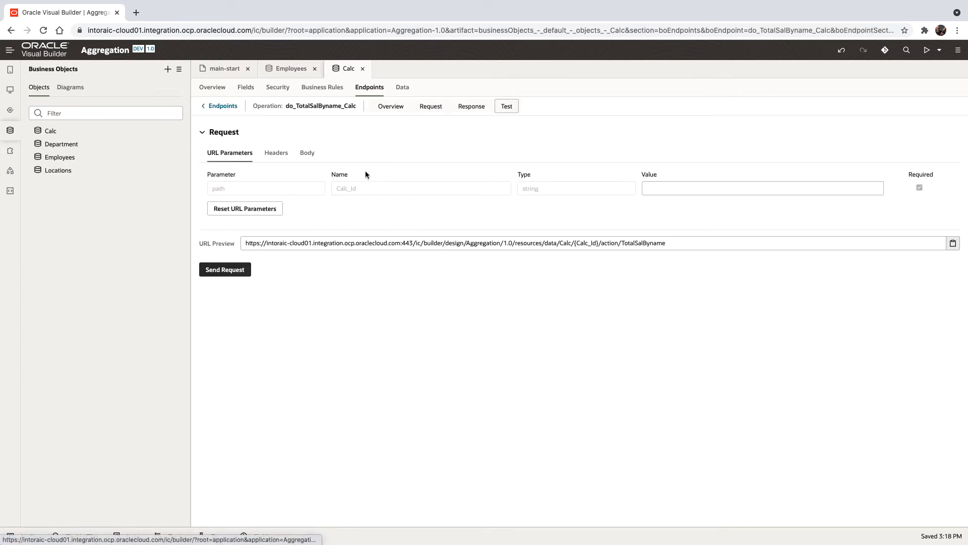
pyautogui.click(763, 188)
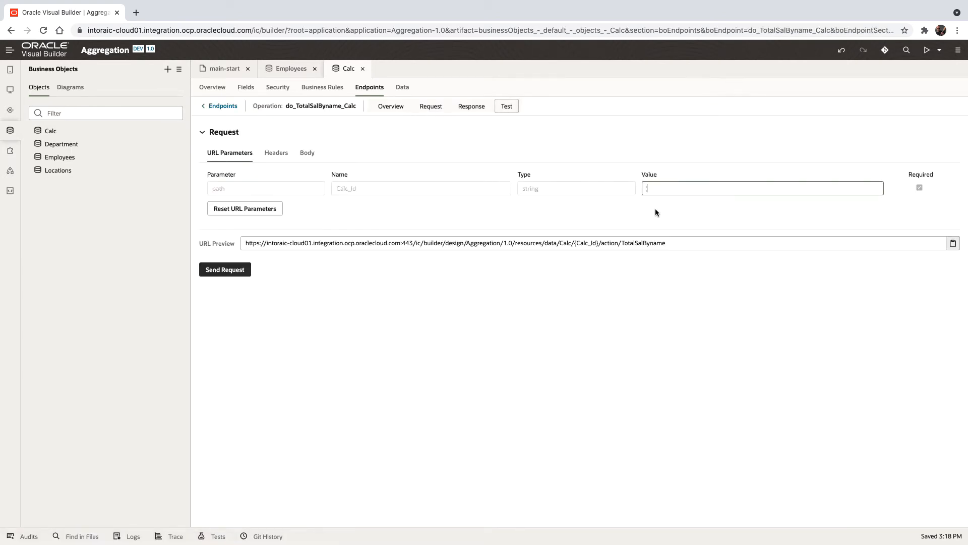
pyautogui.write('1')
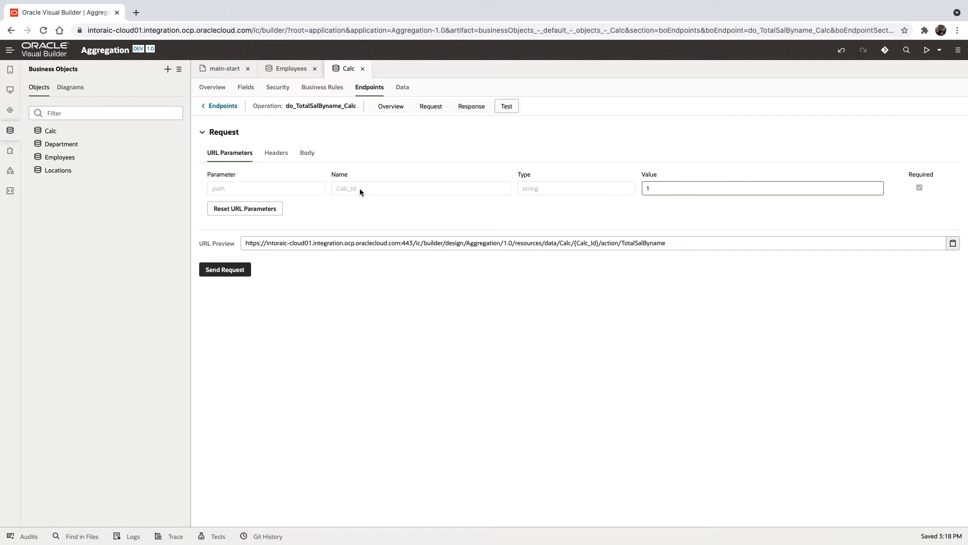
# Send body {"pname" : "S%"} returning 16500, then Z% returning 0.
pyautogui.click(308, 152)
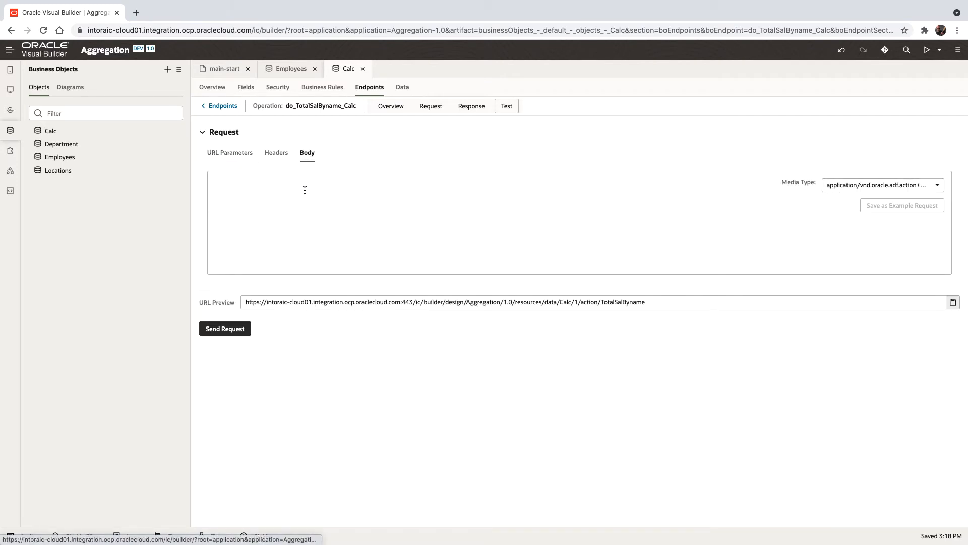
pyautogui.write('{')
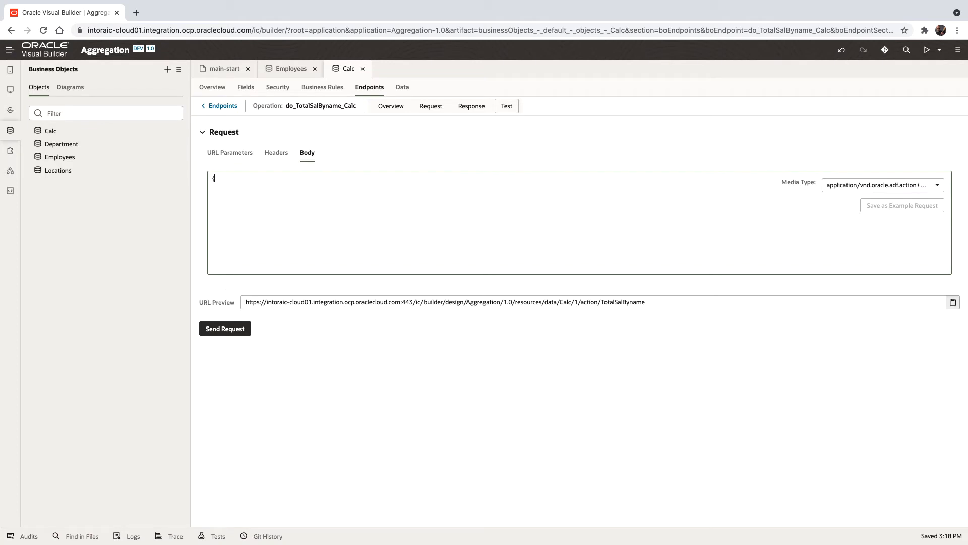
pyautogui.write('"pnam"')
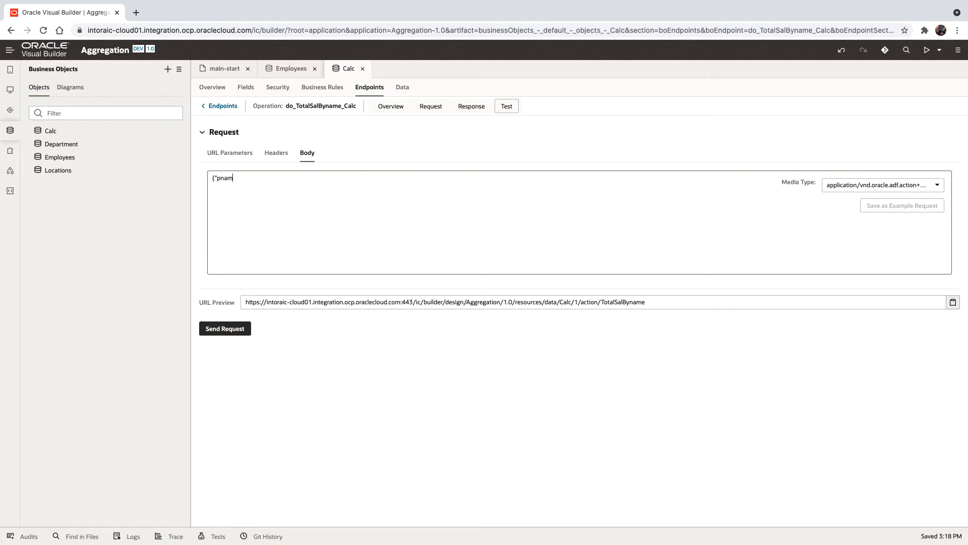
pyautogui.write('e" :')
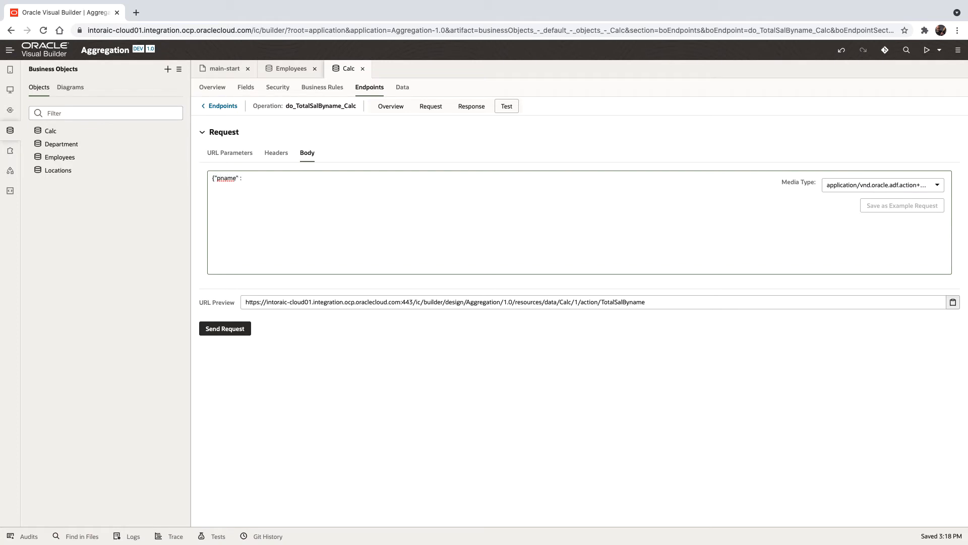
pyautogui.write('"')
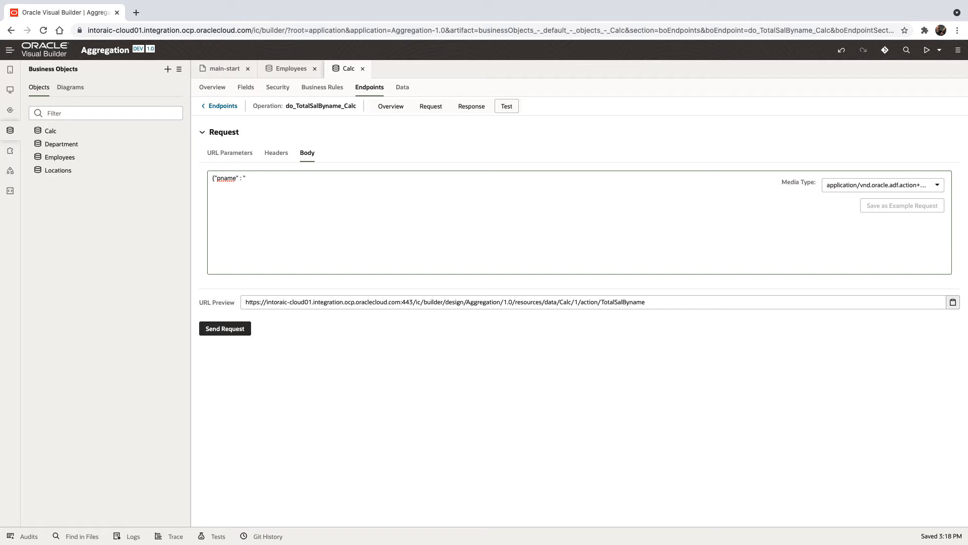
pyautogui.write('S%"')
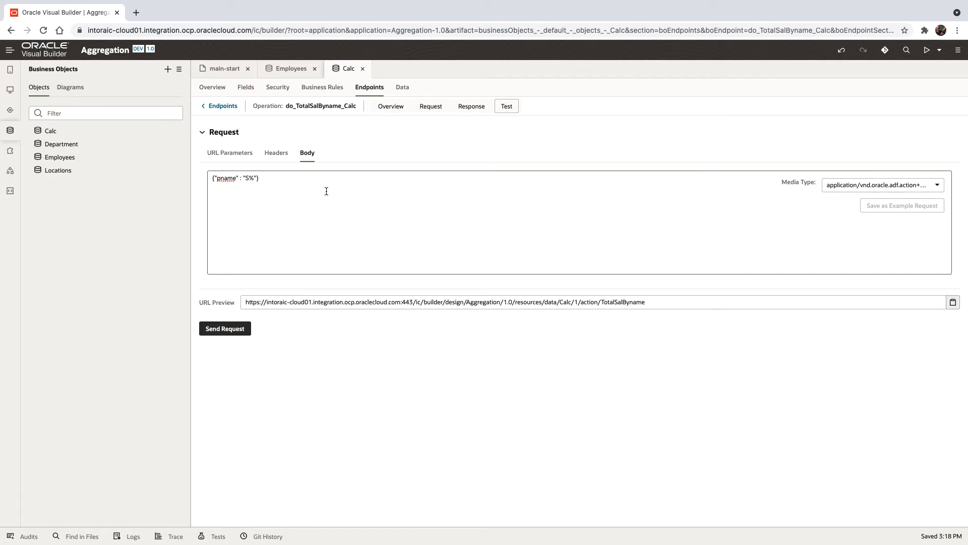
pyautogui.click(225, 328)
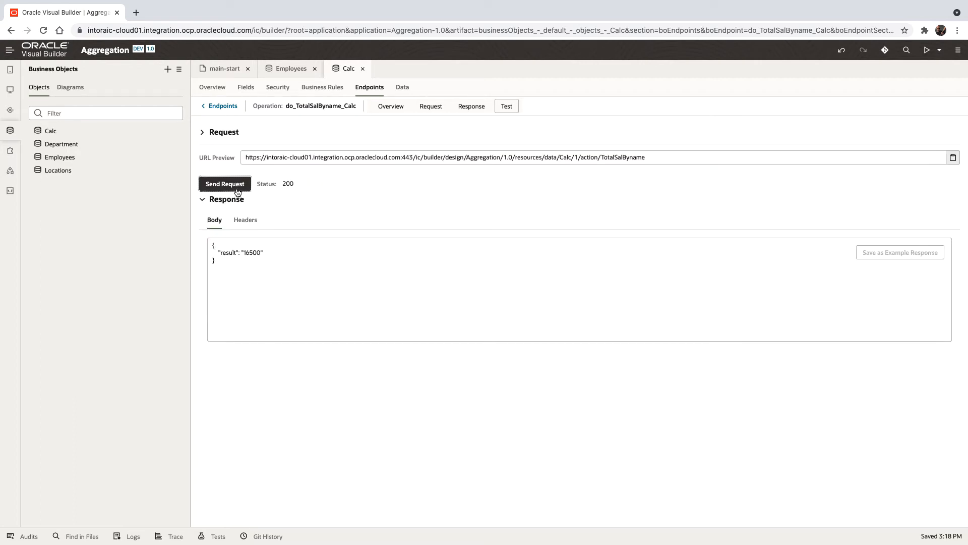
pyautogui.click(202, 131)
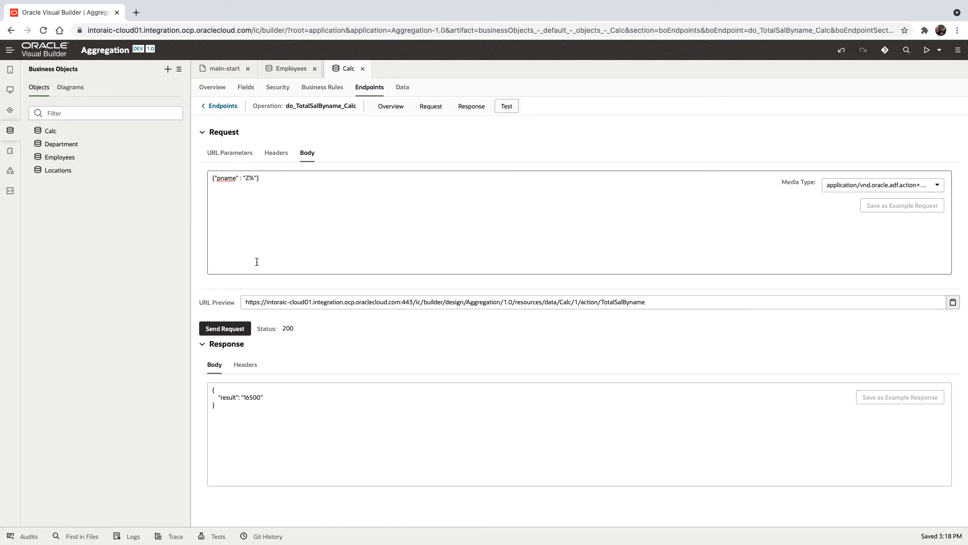
pyautogui.click(202, 131)
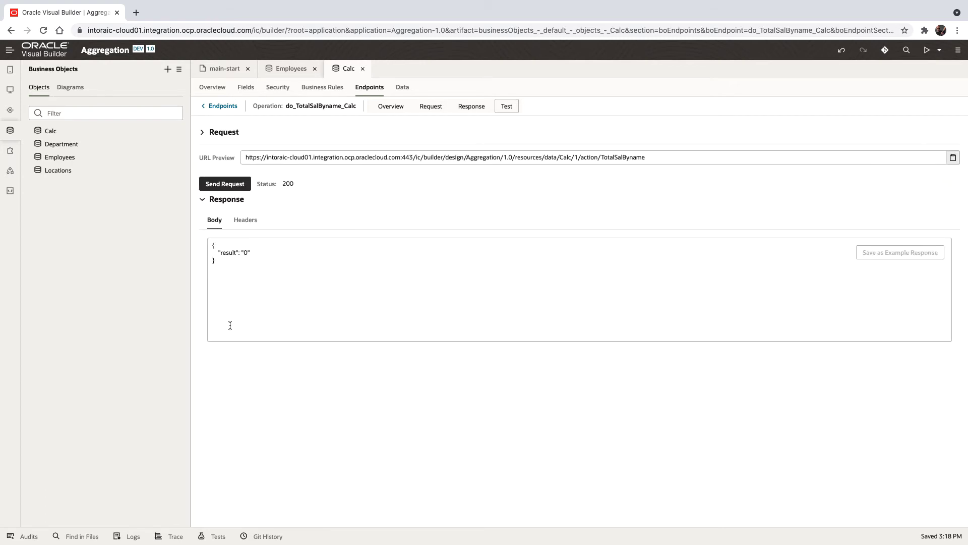
pyautogui.moveTo(472, 172)
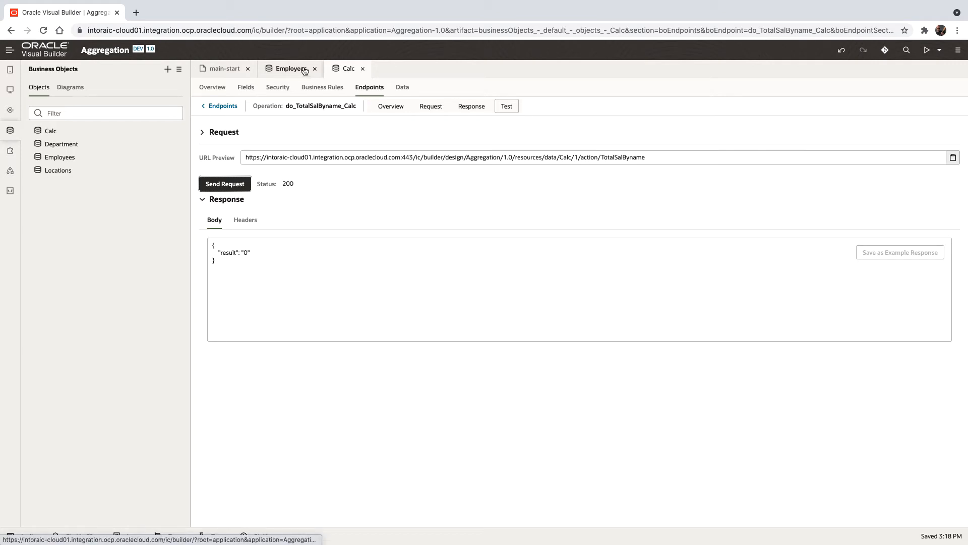
# Open the main-start page in Page Designer and switch the canvas to Design mode.
pyautogui.click(222, 68)
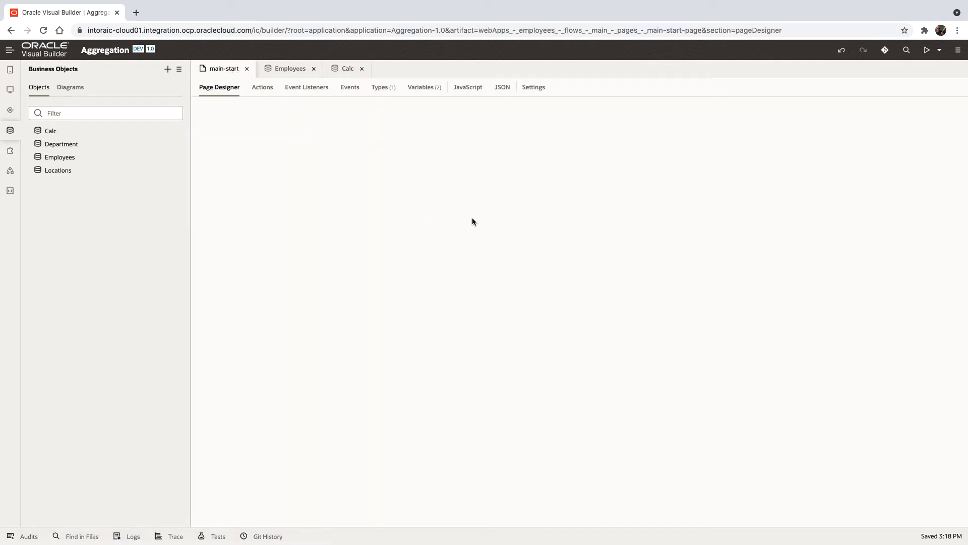
pyautogui.moveTo(451, 220)
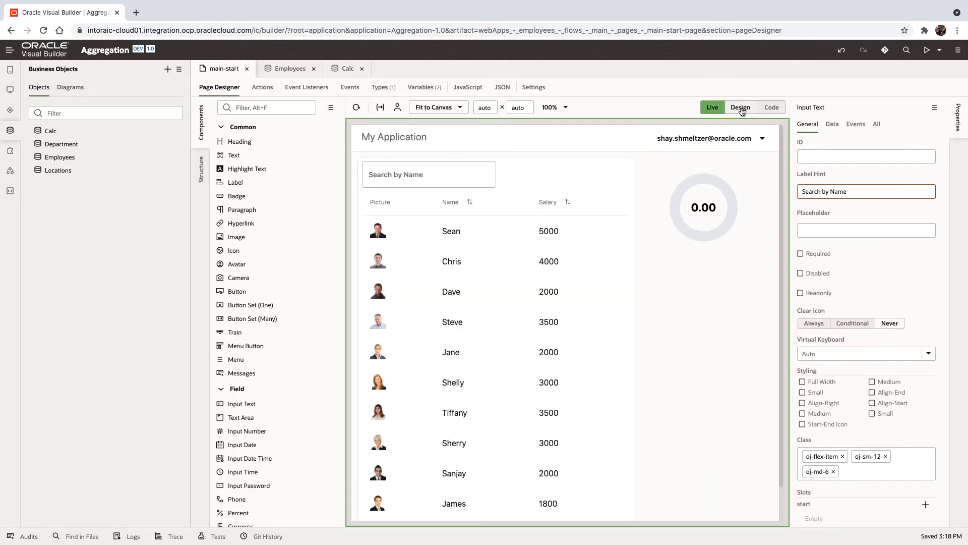
pyautogui.click(740, 107)
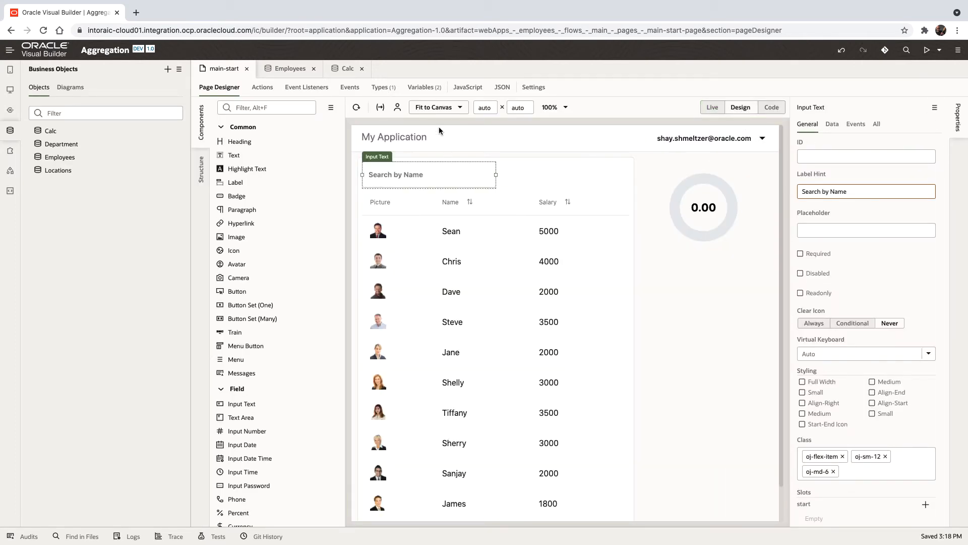
pyautogui.click(380, 87)
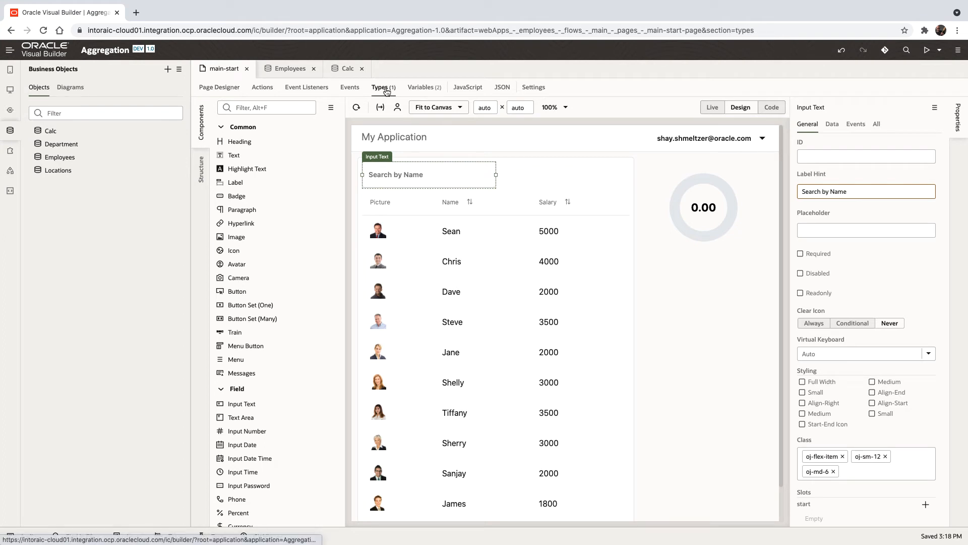
# Create type calcType from Calc's POST TotalSalByname endpoint, including the Request pname field.
pyautogui.click(380, 86)
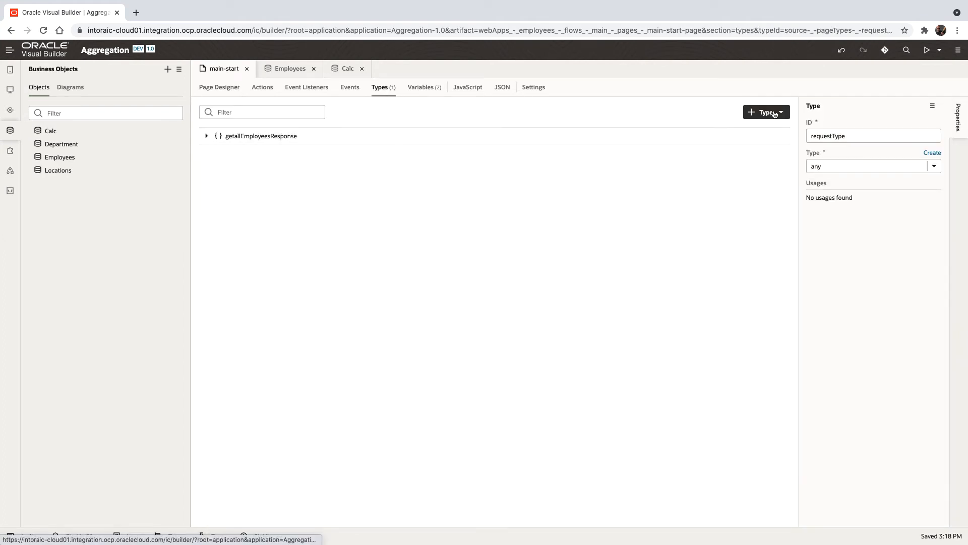
pyautogui.click(766, 112)
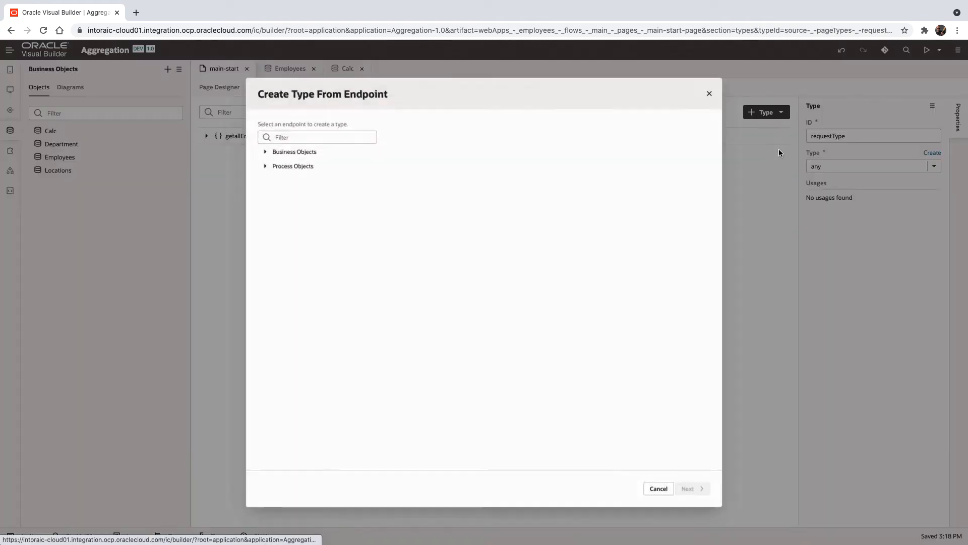
pyautogui.click(266, 151)
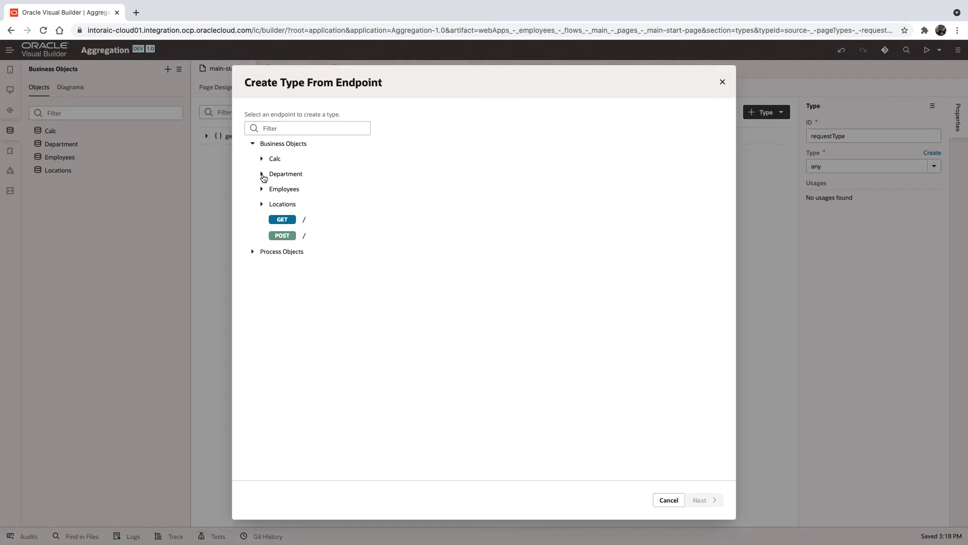
pyautogui.click(262, 158)
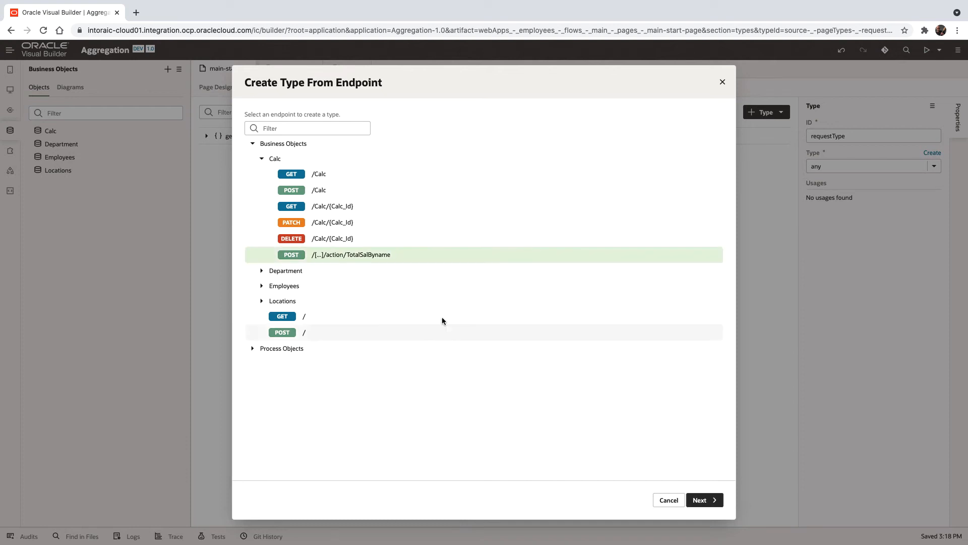
pyautogui.click(704, 500)
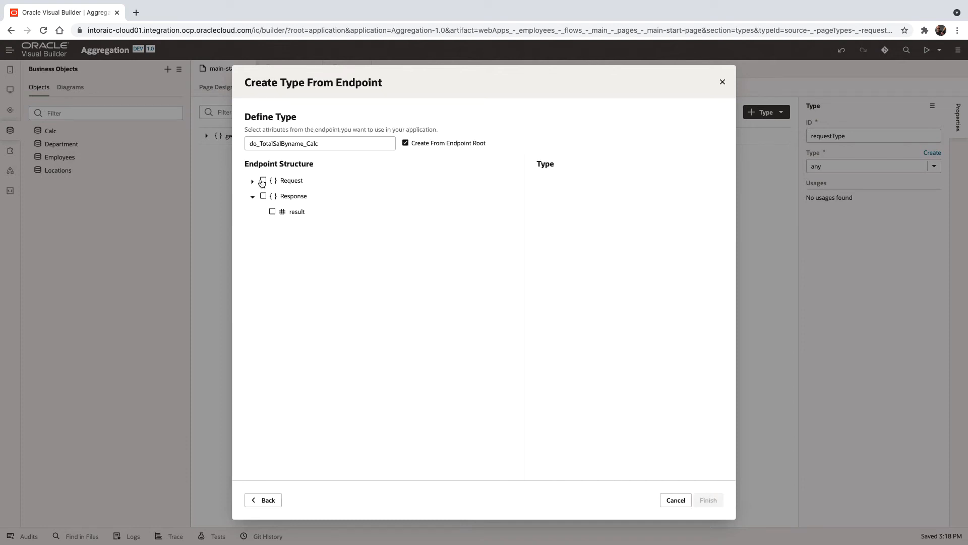
pyautogui.click(253, 180)
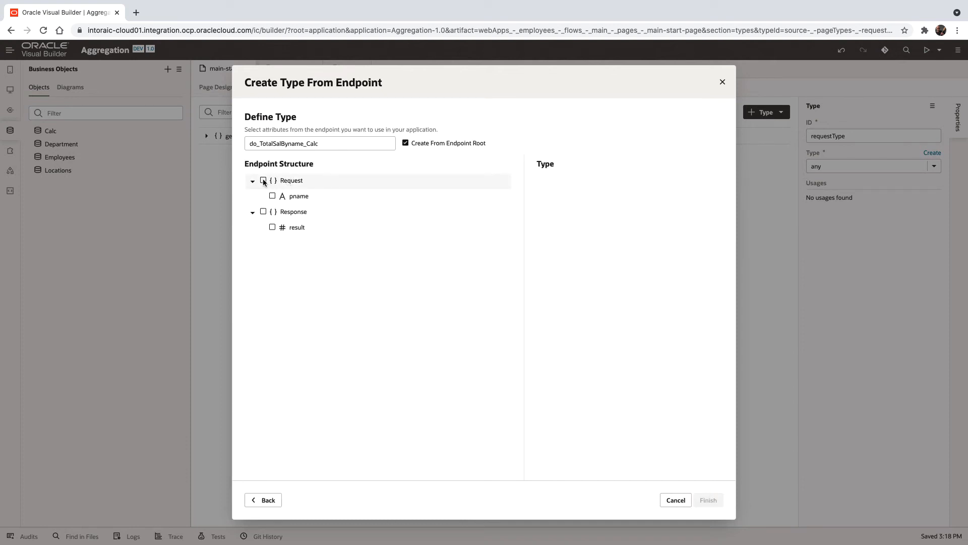
pyautogui.click(263, 181)
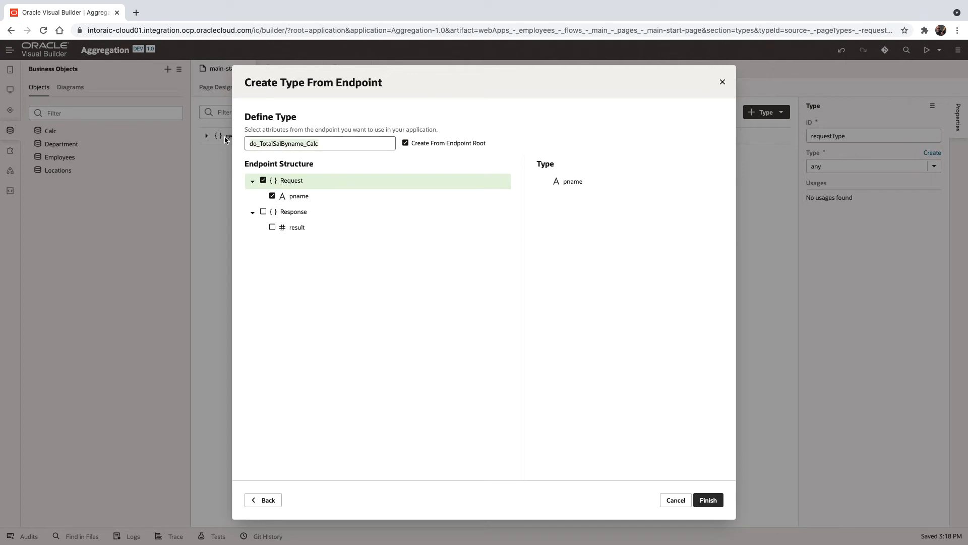
pyautogui.write('calcT')
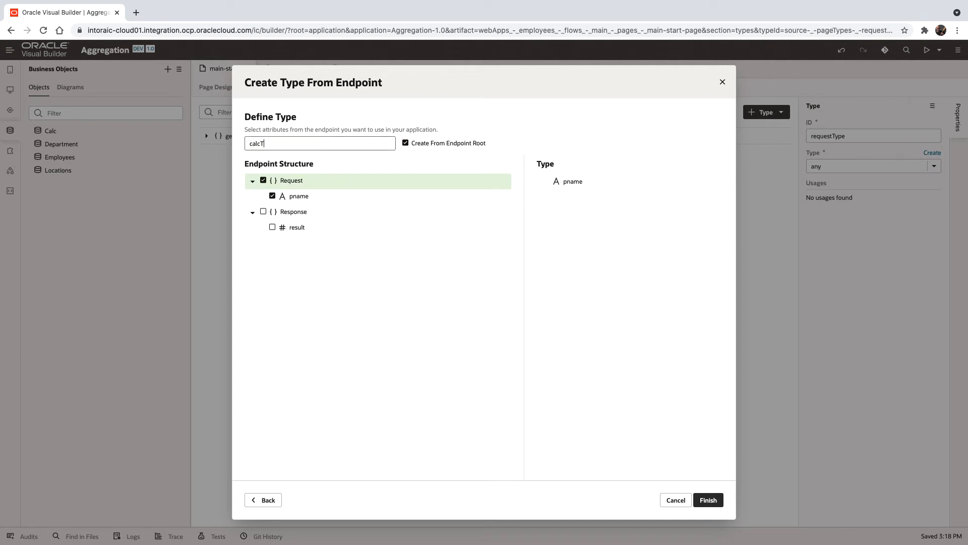
pyautogui.write('ype')
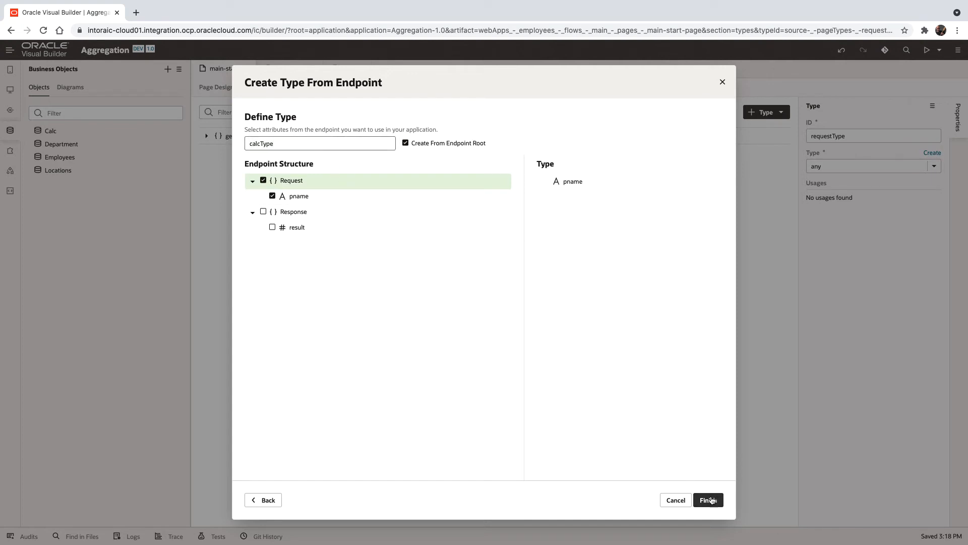
pyautogui.click(709, 500)
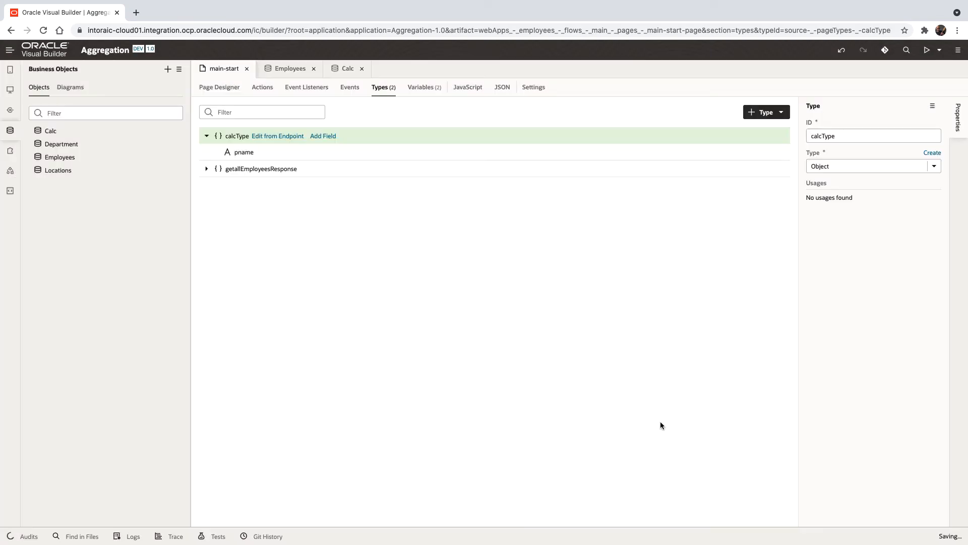
# Add a main-start page variable with ID CalcVar of type calcType.
pyautogui.click(421, 87)
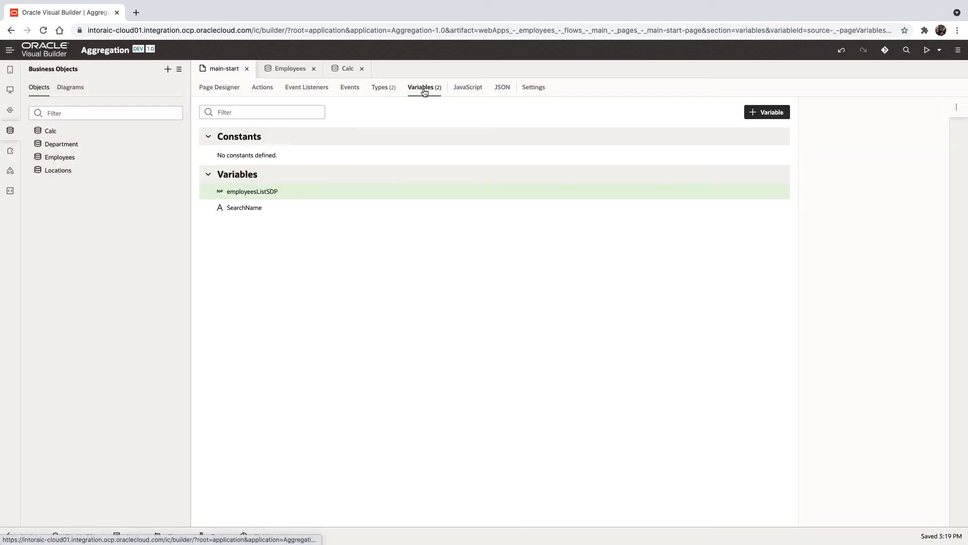
pyautogui.click(767, 112)
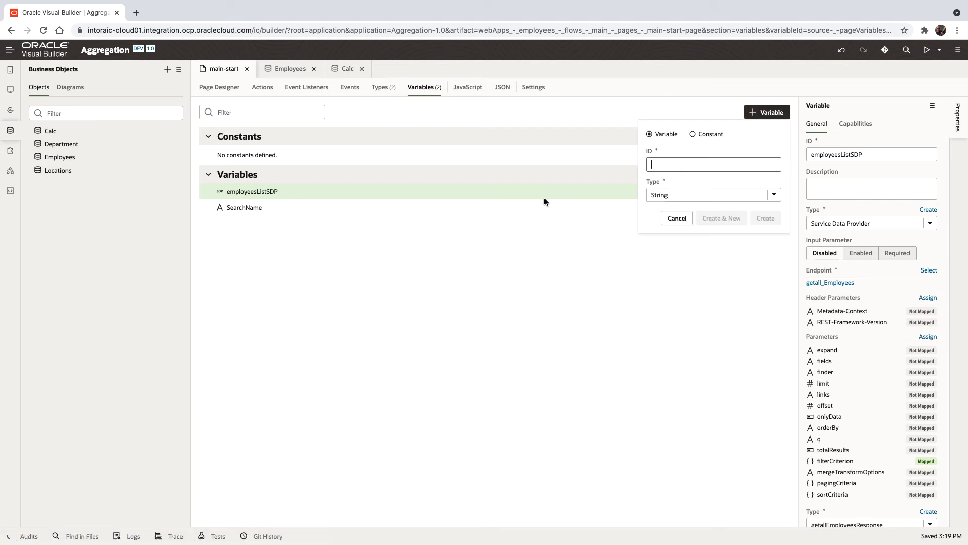
pyautogui.write('Calc')
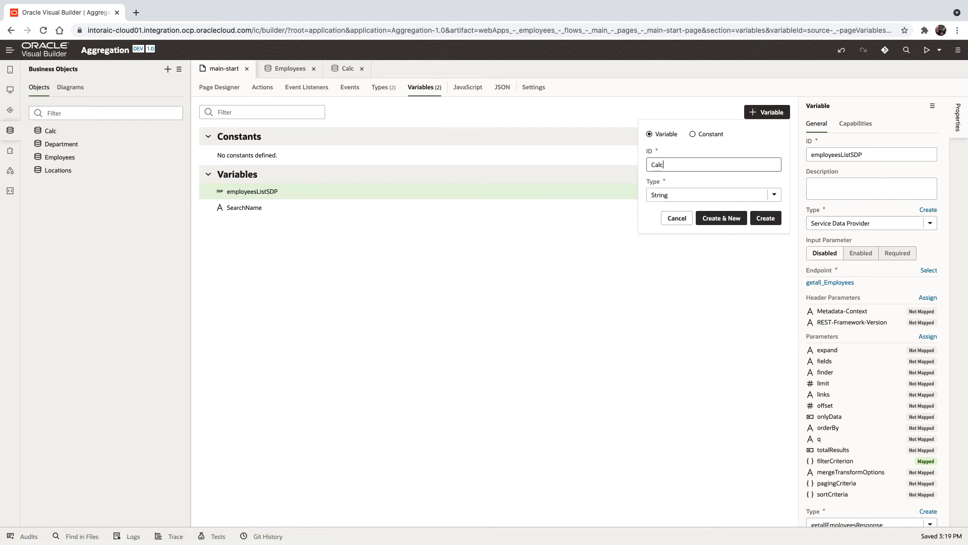
pyautogui.write('Var')
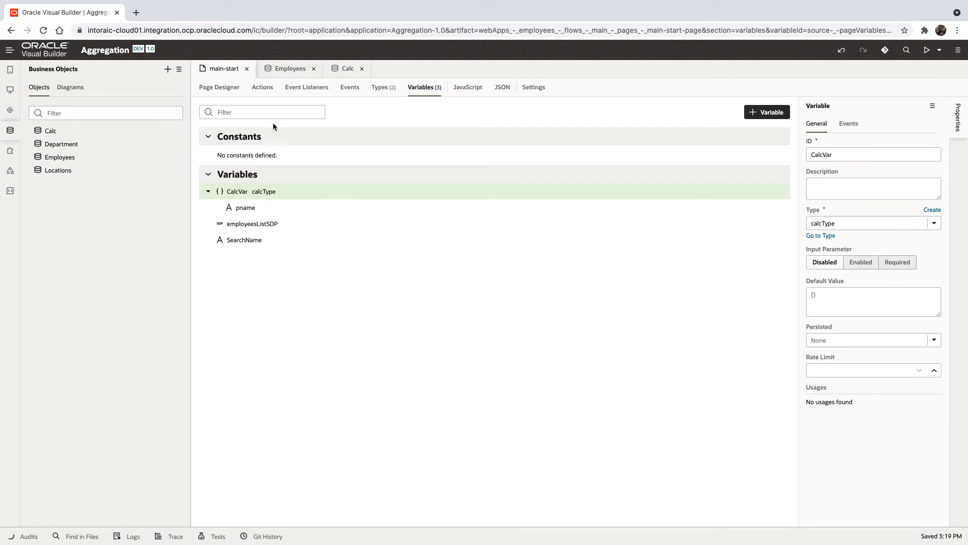
# Select the Search by Name input and add a new On 'value' event.
pyautogui.click(219, 87)
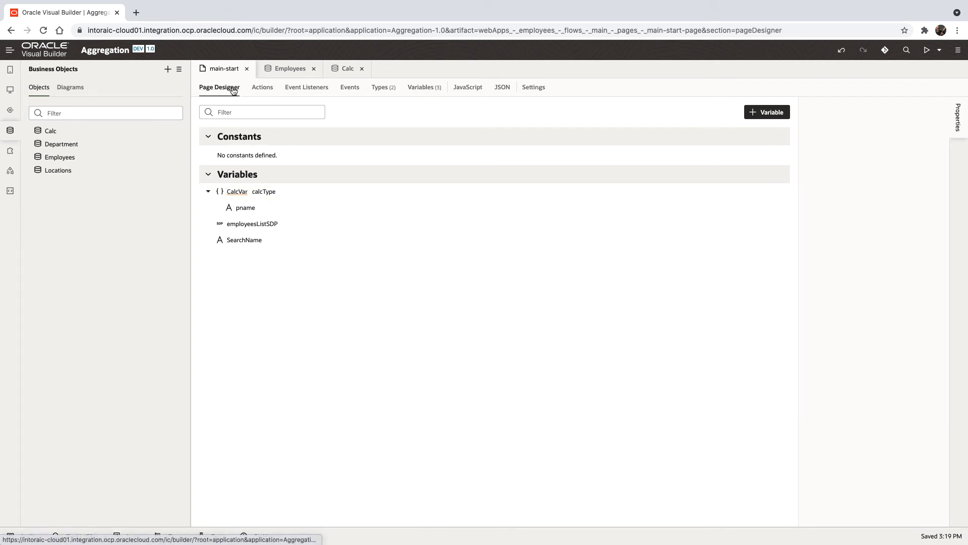
pyautogui.click(219, 86)
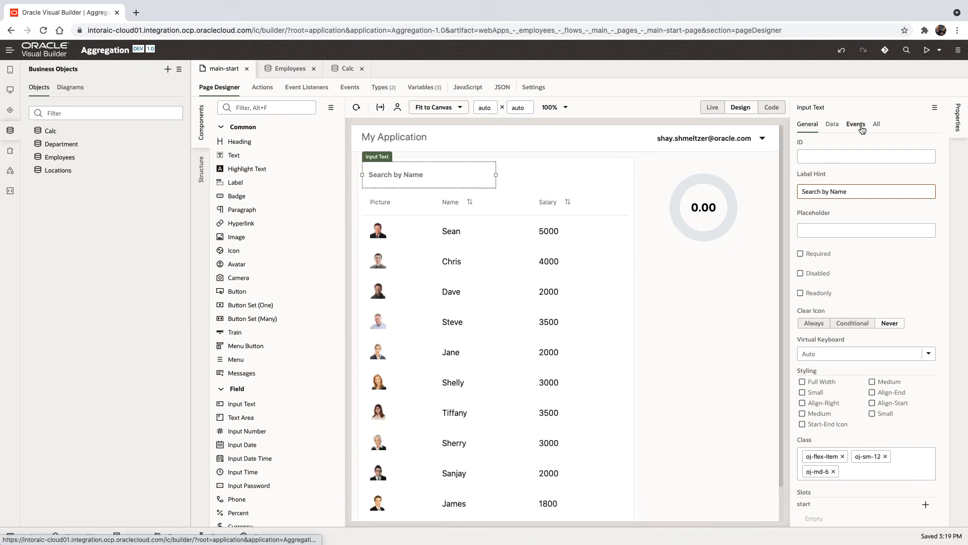
pyautogui.click(856, 124)
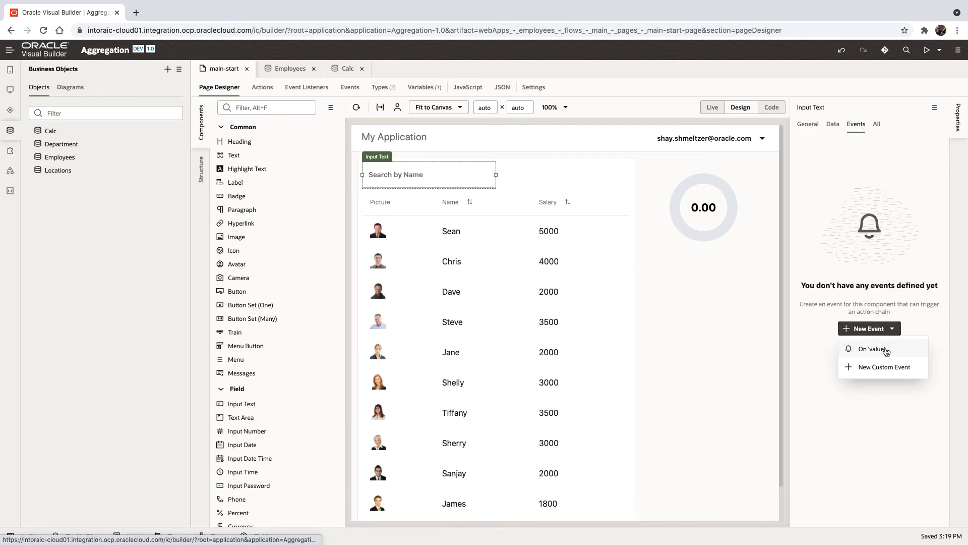
pyautogui.click(872, 349)
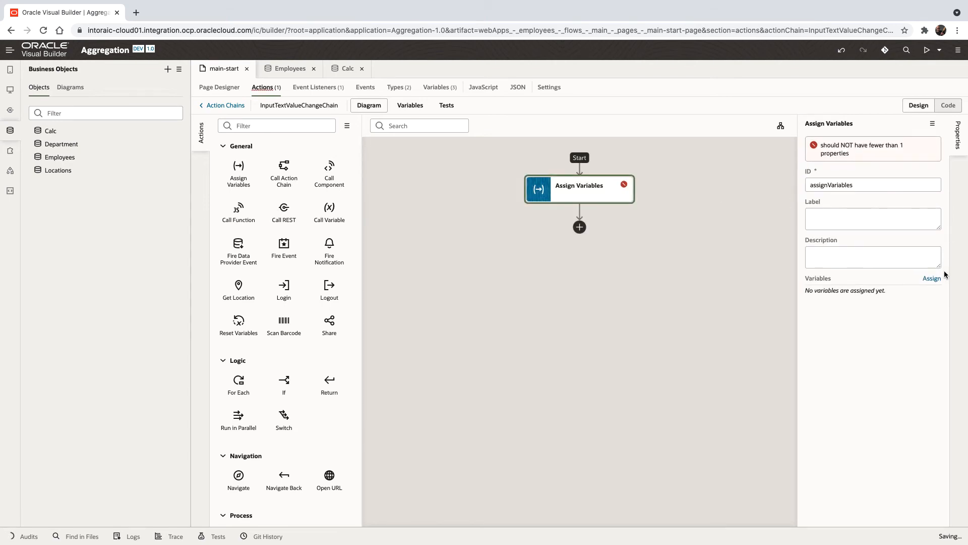
# Set CalcVar.pname to '%'+SearchName+'%' and rename the action to assignVariablesCalcVar.
pyautogui.click(932, 278)
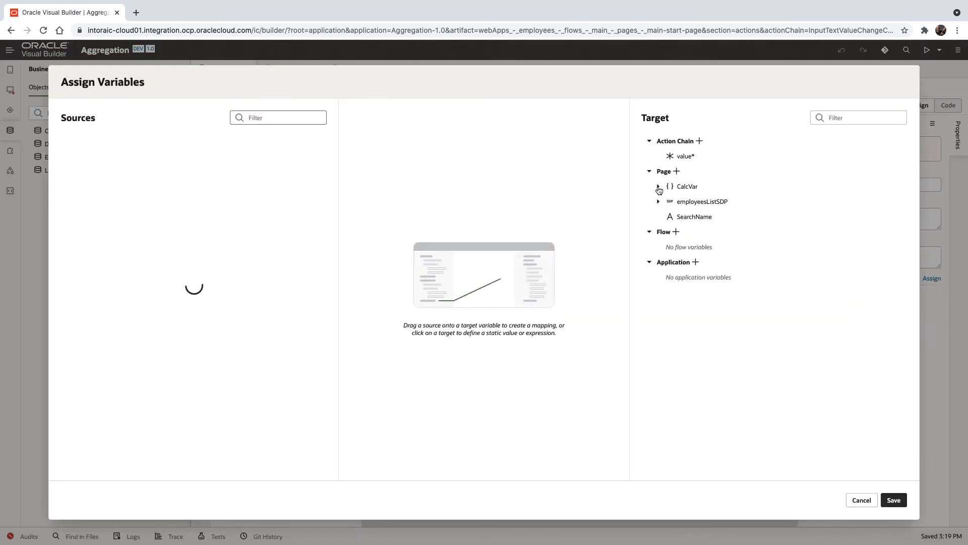
pyautogui.click(659, 186)
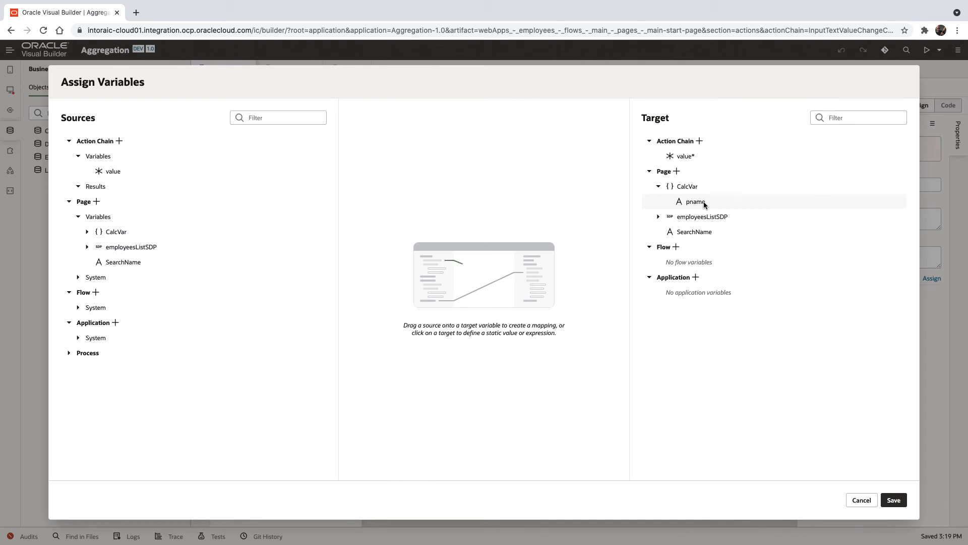
pyautogui.moveTo(122, 261); pyautogui.dragTo(453, 280)
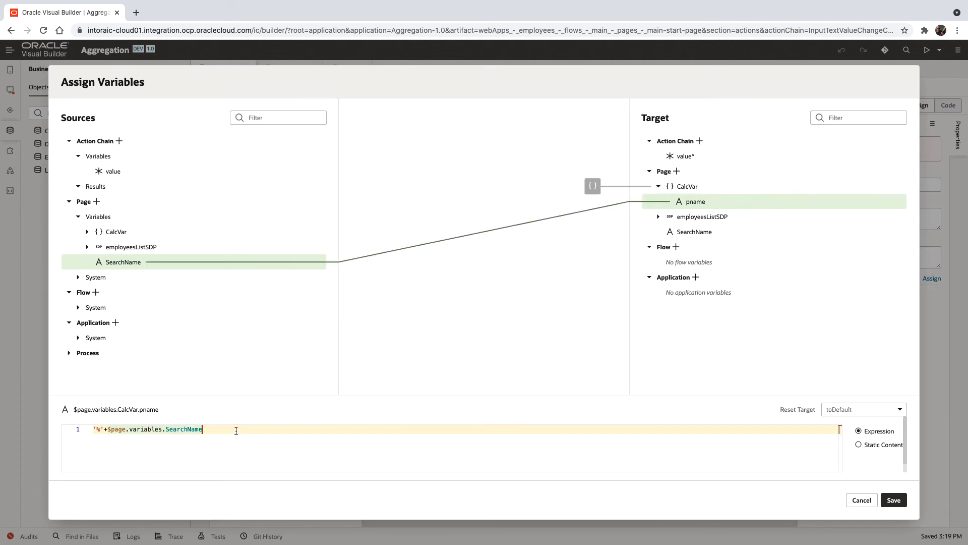
pyautogui.write("+'%'")
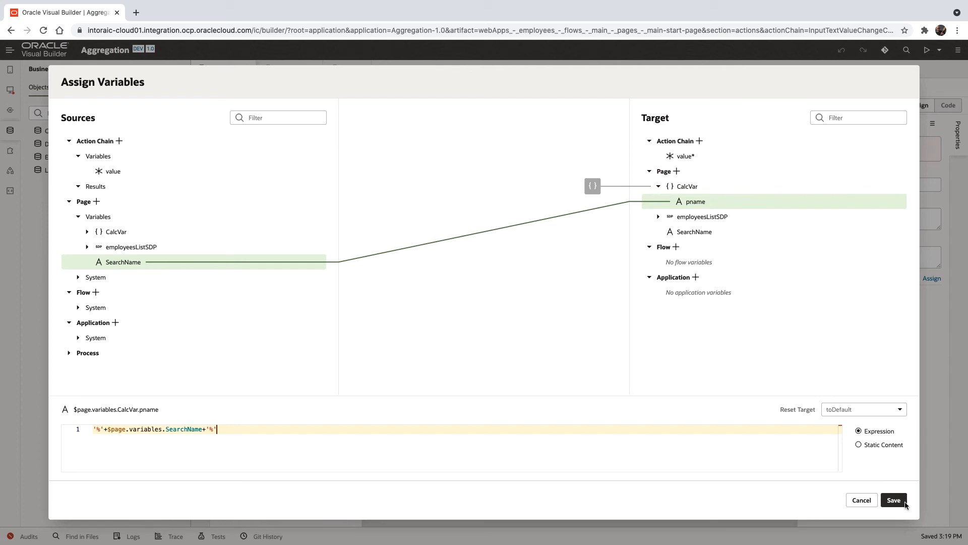
pyautogui.click(897, 500)
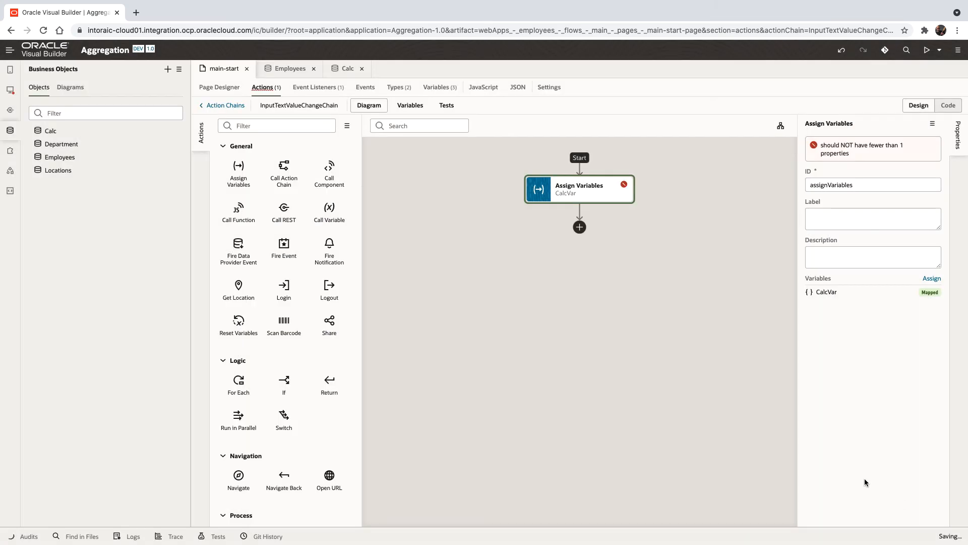
pyautogui.write('assignVariablesCalcVar')
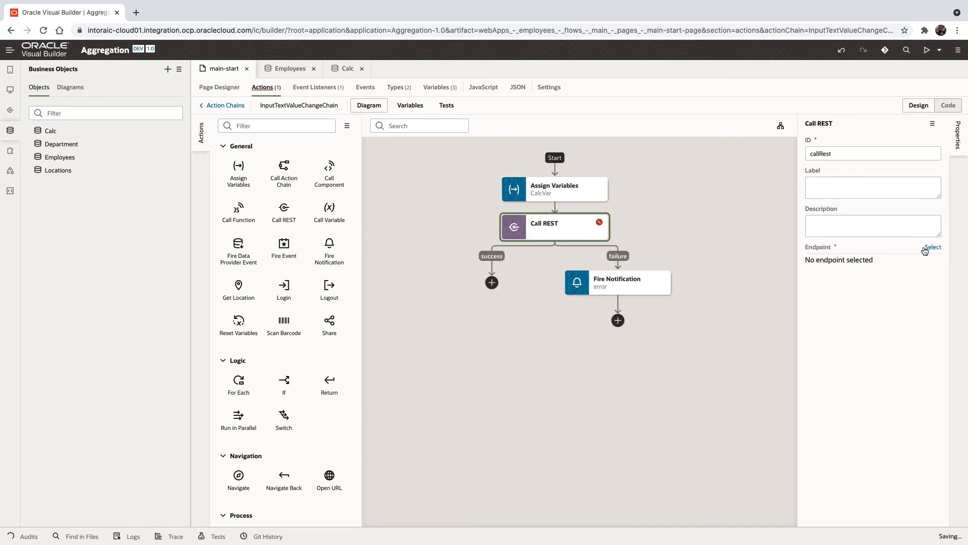
# Point the Call REST step at the Calc POST TotalSalByname endpoint and map its inputs.
pyautogui.click(933, 247)
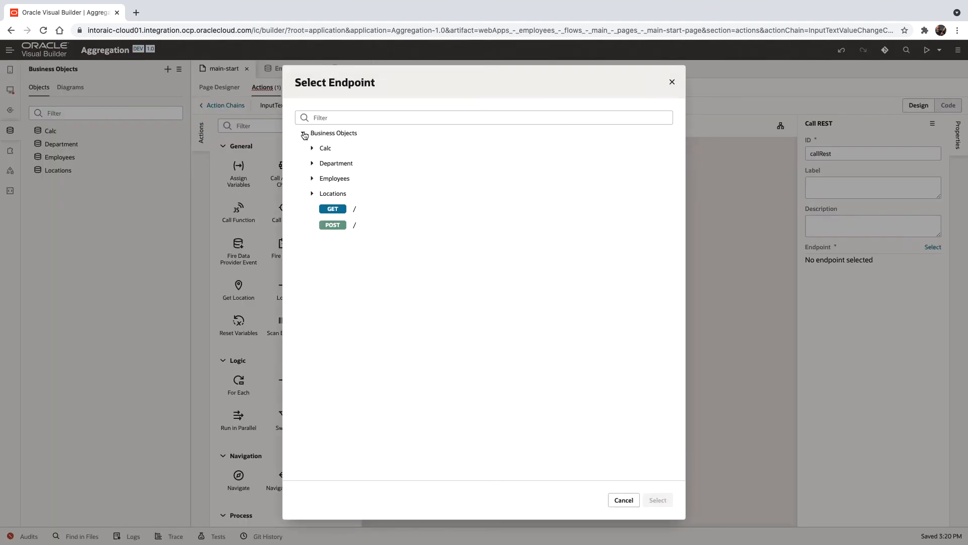
pyautogui.click(311, 147)
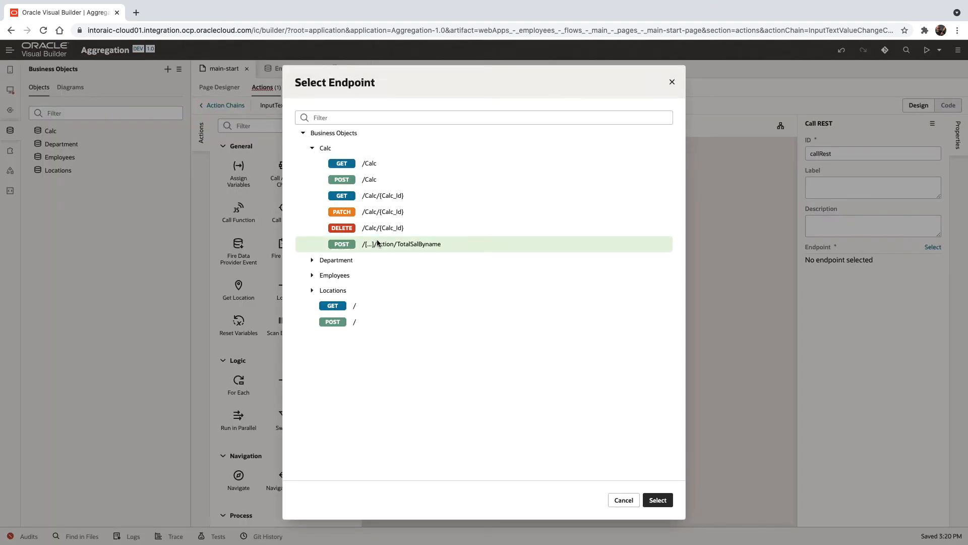
pyautogui.click(658, 500)
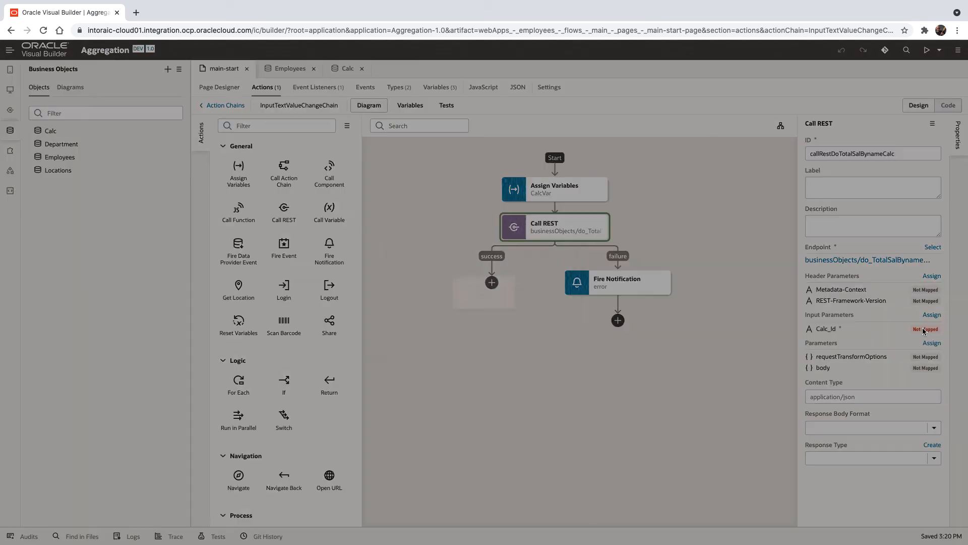
pyautogui.click(933, 314)
pyautogui.write('1')
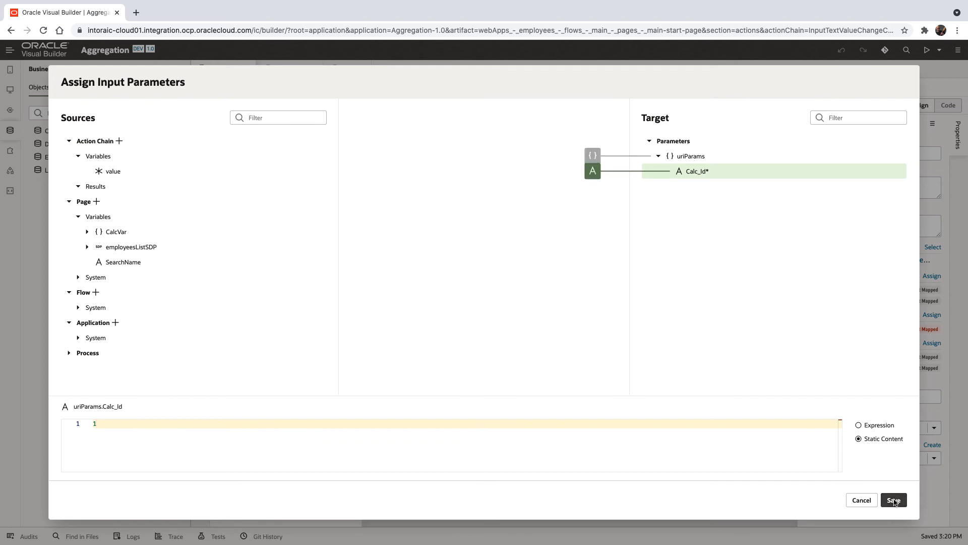
# Give Calc_Id the static value 1 and map CalcVar onto the request body.
pyautogui.click(894, 500)
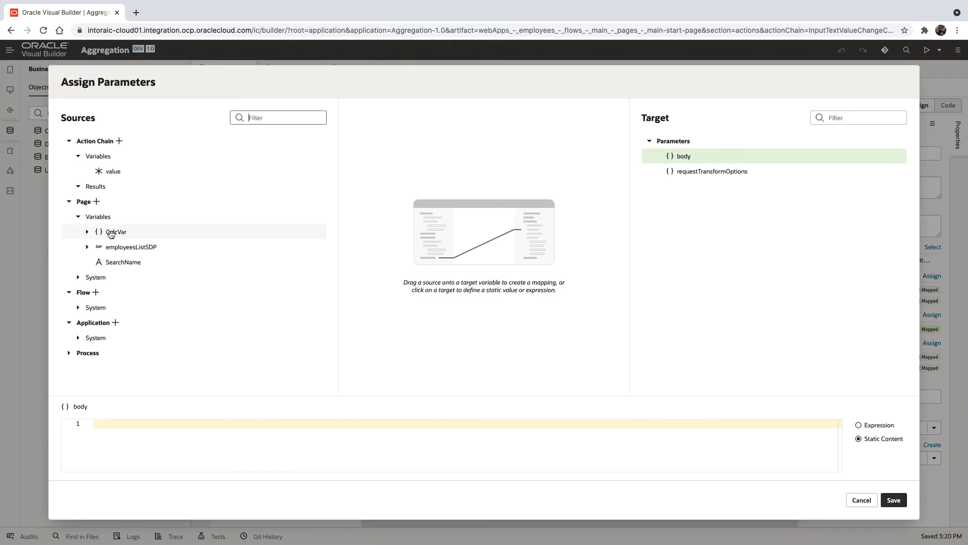
pyautogui.moveTo(116, 232); pyautogui.dragTo(716, 162)
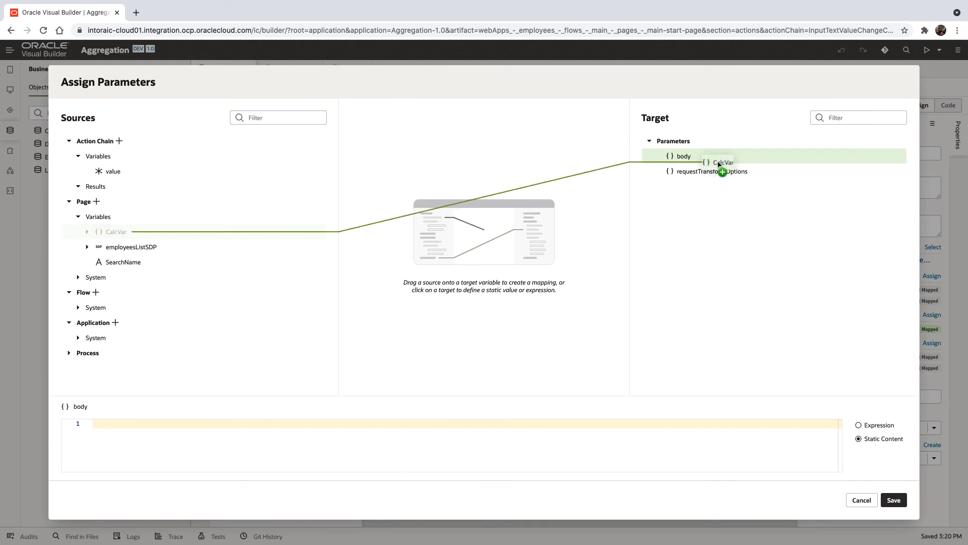
pyautogui.moveTo(116, 232); pyautogui.dragTo(684, 156)
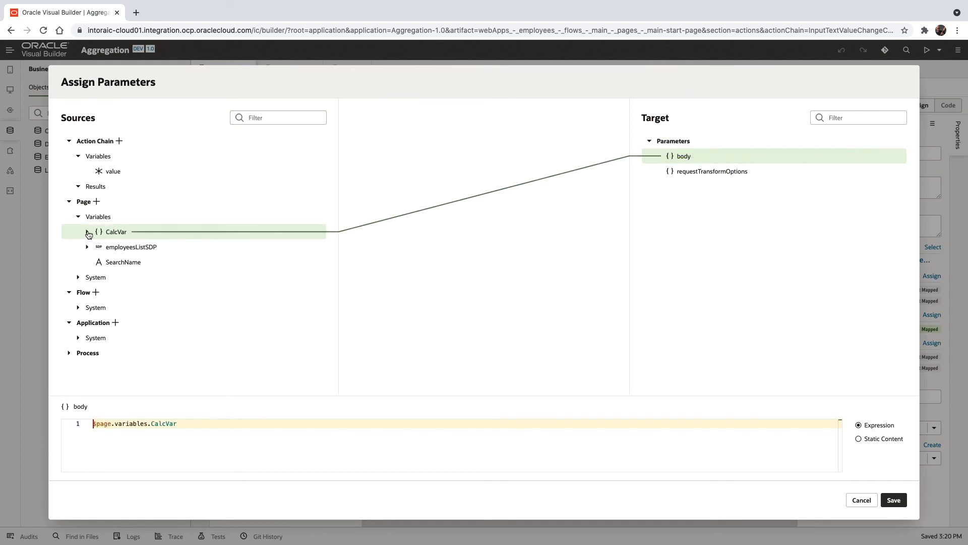
pyautogui.click(87, 232)
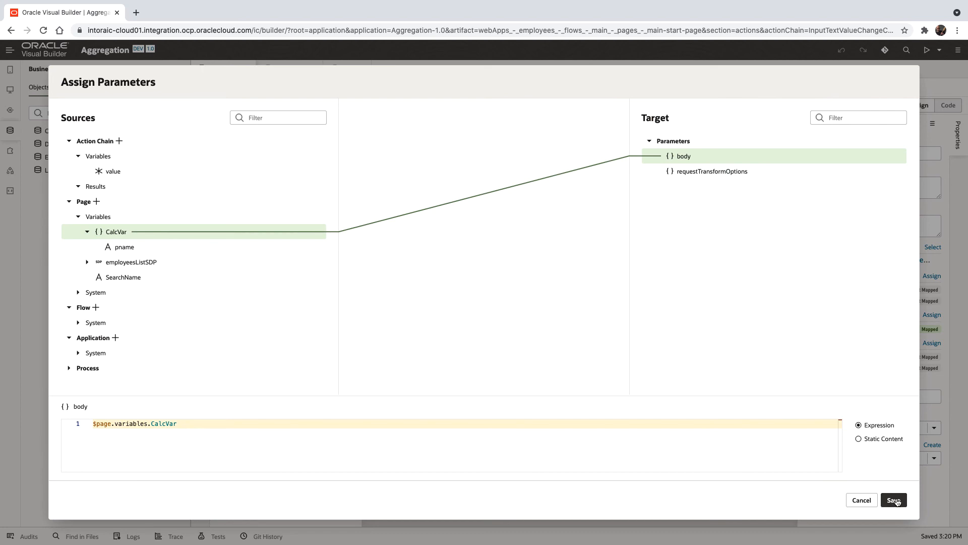
pyautogui.click(895, 500)
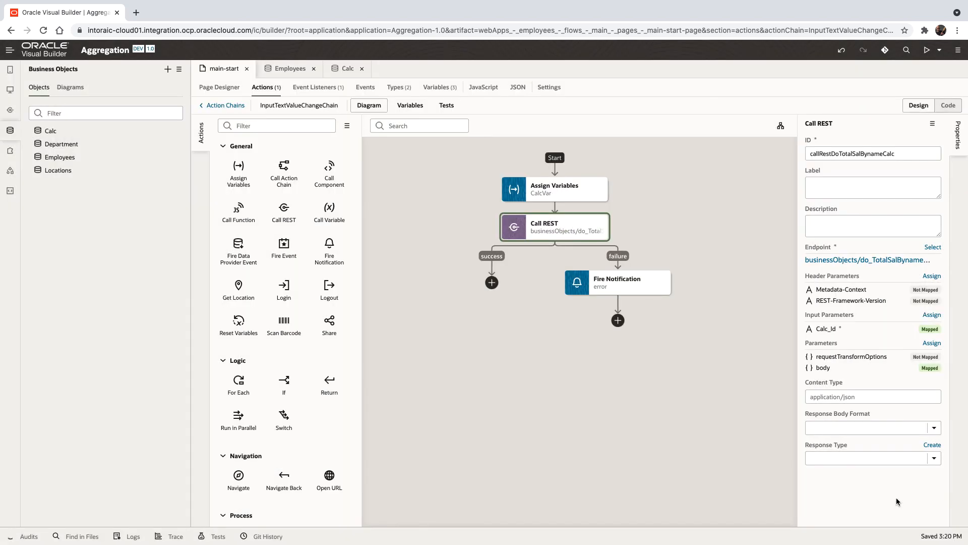
pyautogui.moveTo(263, 183)
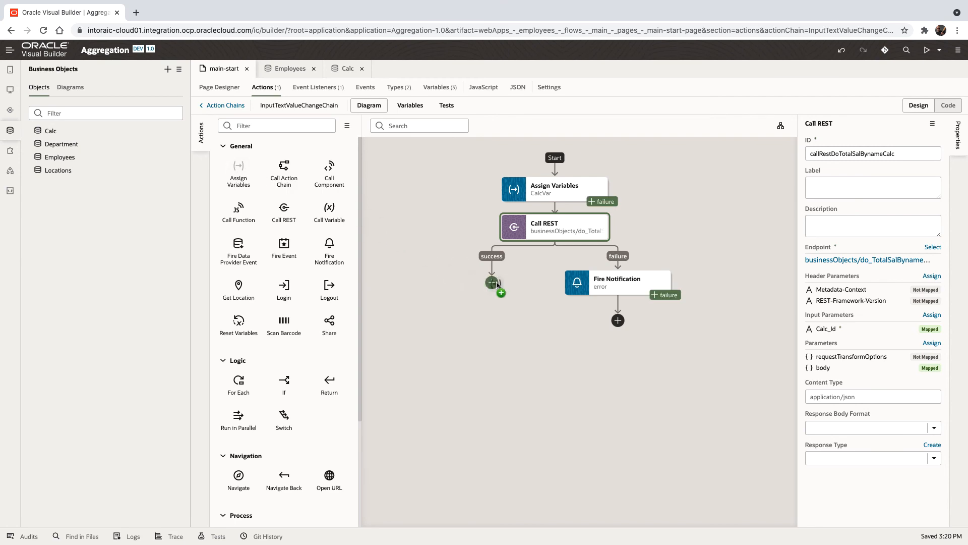
# Add an Assign Variables step on the success branch and create Number page variable retSalary.
pyautogui.click(491, 282)
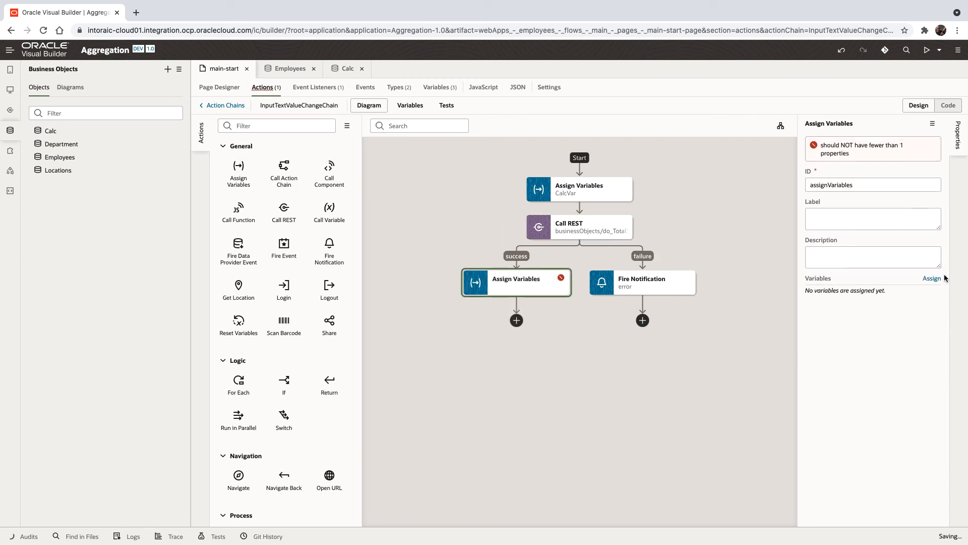
pyautogui.click(932, 278)
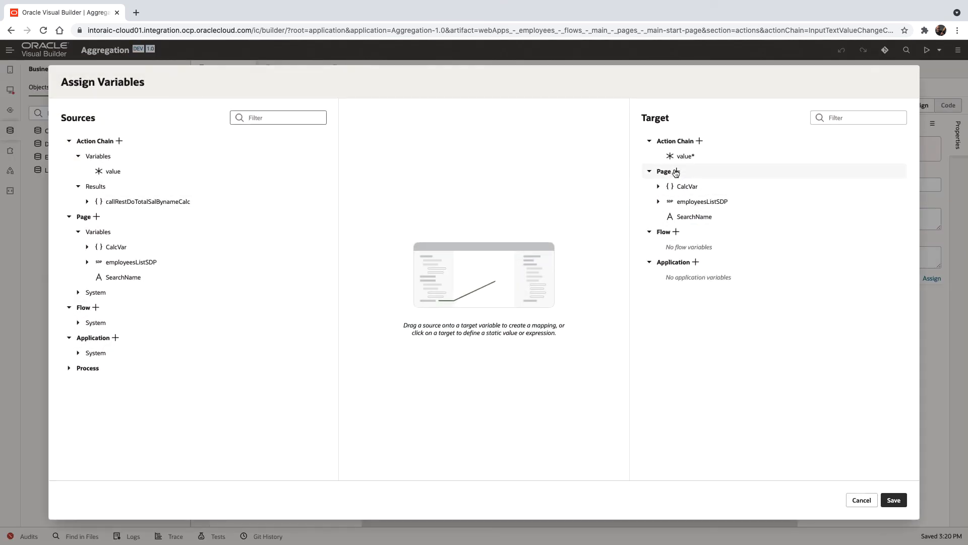
pyautogui.click(675, 171)
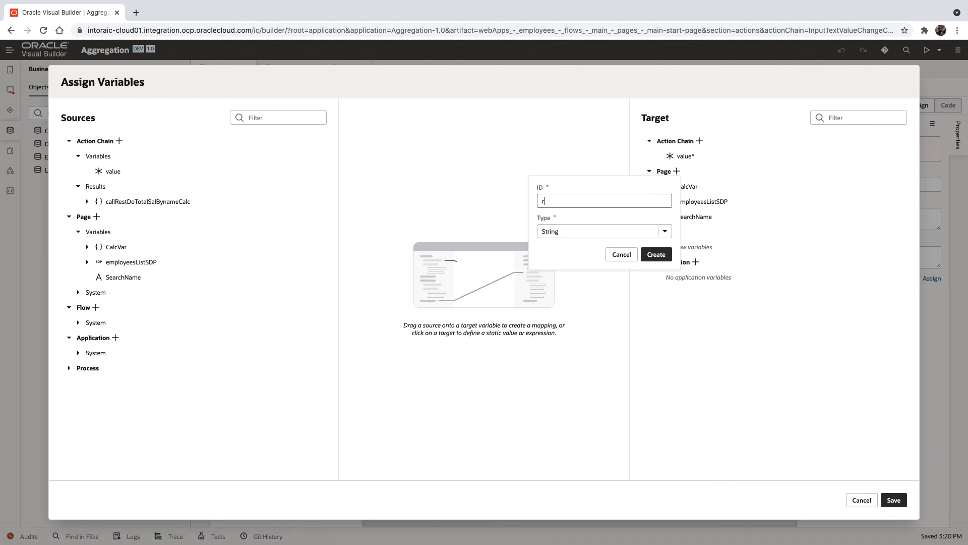
pyautogui.write('etSalary')
pyautogui.click(605, 231)
pyautogui.write('Number')
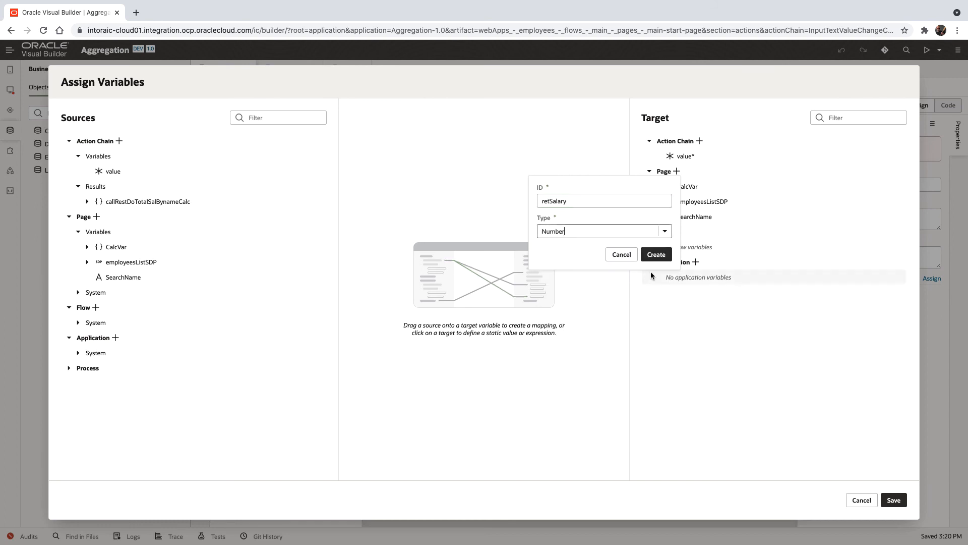
pyautogui.click(657, 255)
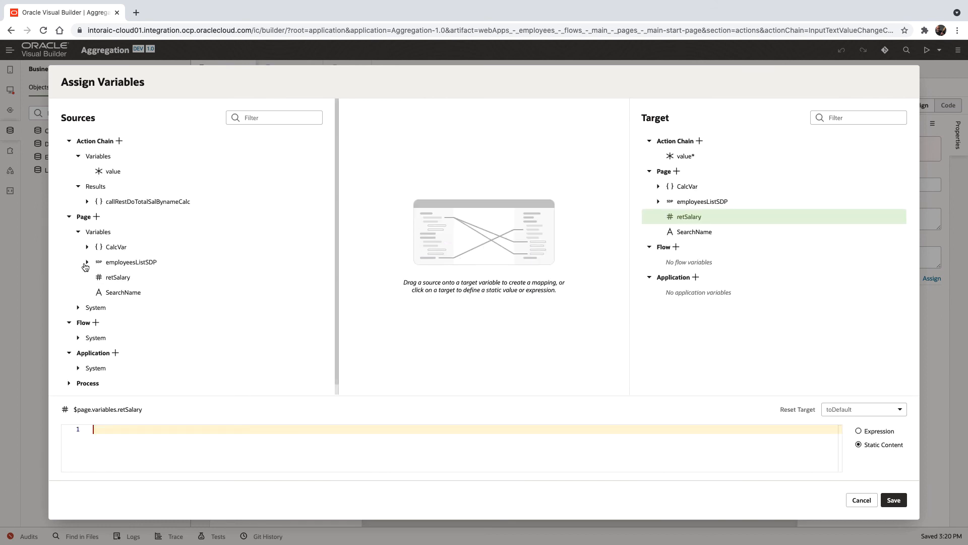
# Store the REST response body.result in retSalary and save the assignment.
pyautogui.click(88, 201)
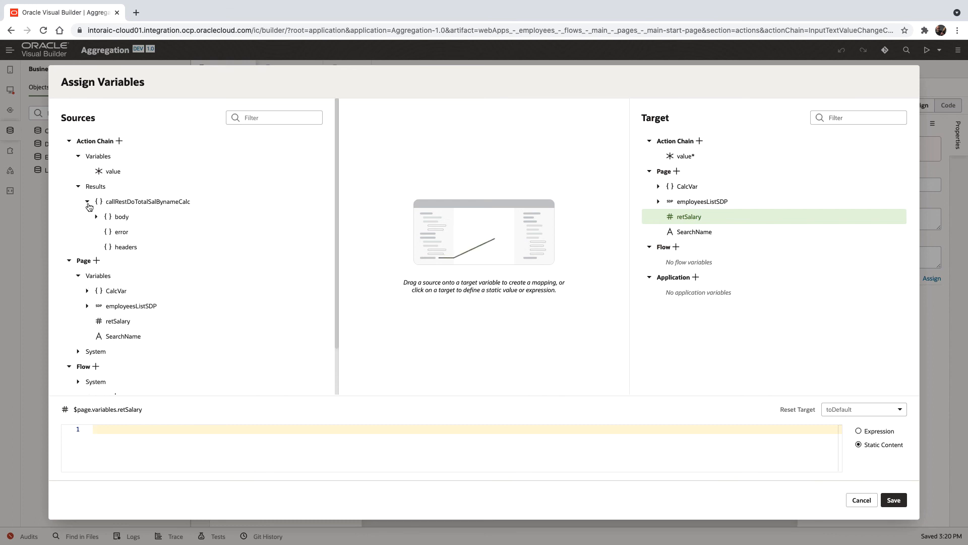
pyautogui.click(87, 217)
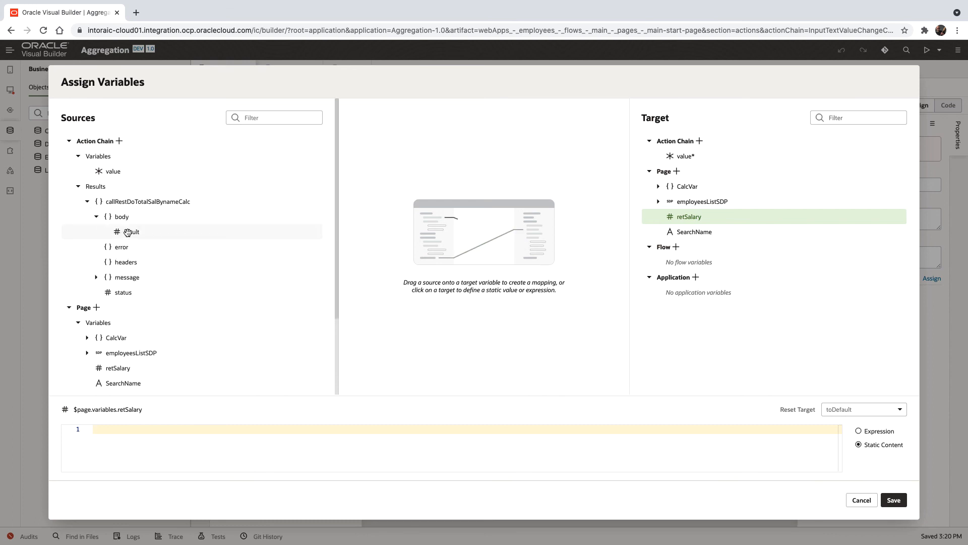
pyautogui.moveTo(130, 232); pyautogui.dragTo(689, 217)
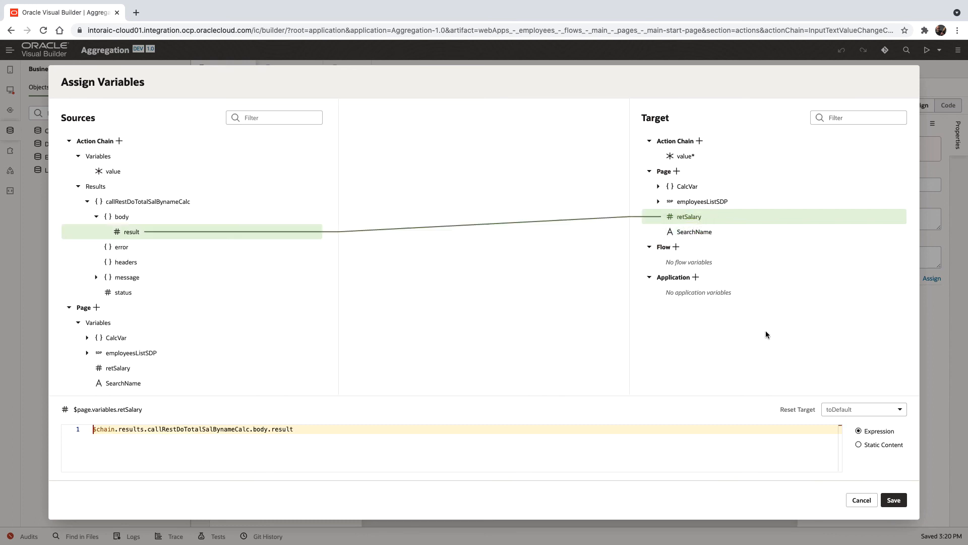
pyautogui.click(894, 500)
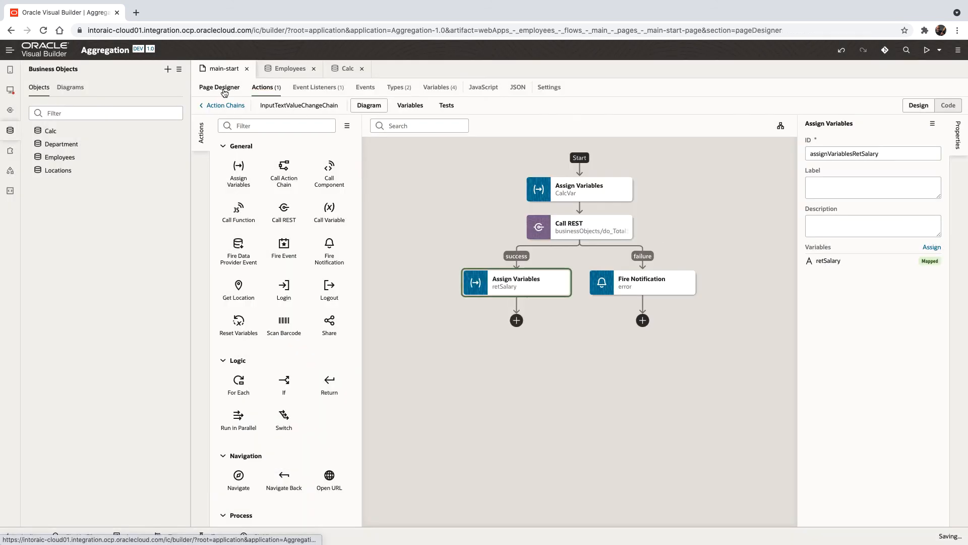
# Bind the Status Meter Gauge value on main-start to {{ $variables.retSalary }}.
pyautogui.click(220, 86)
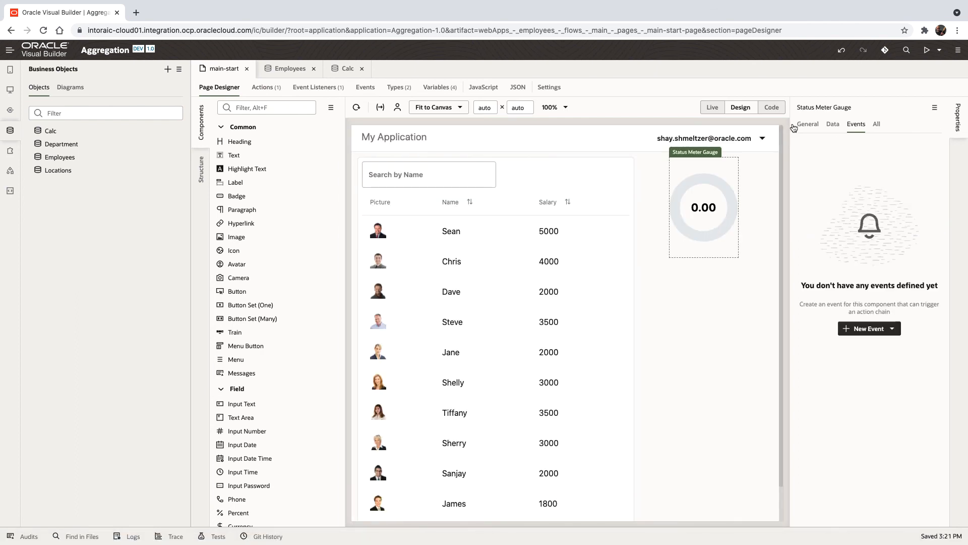
pyautogui.click(834, 124)
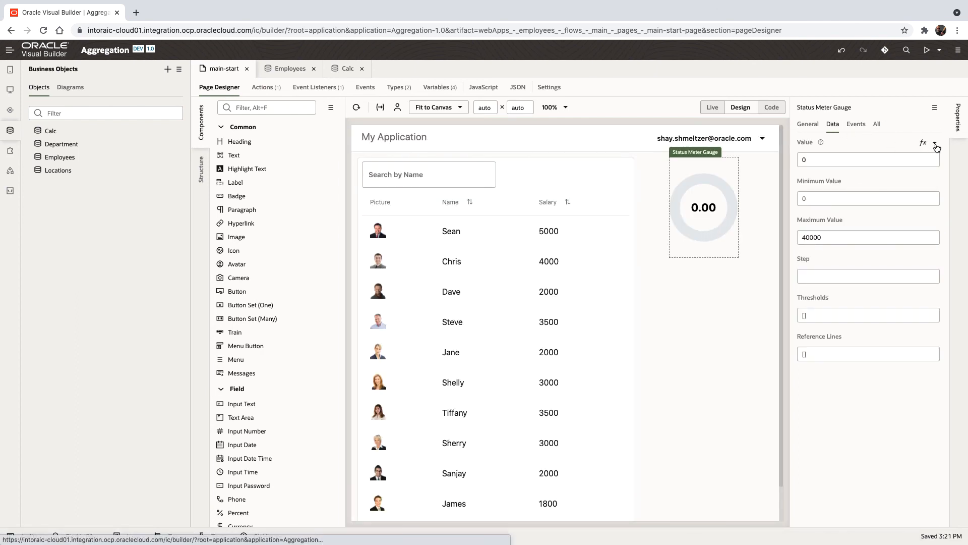
pyautogui.click(936, 146)
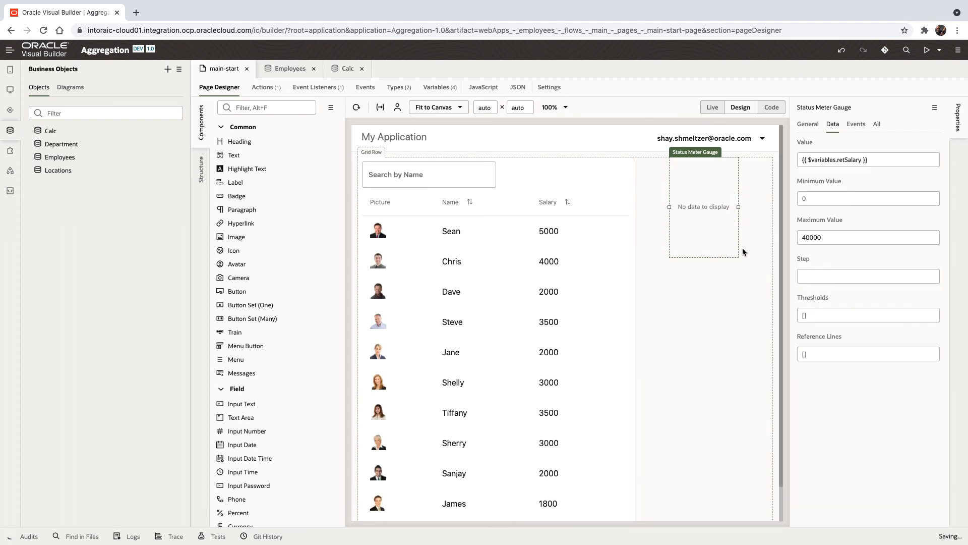
# Preview live, searching names T, C and S, then clearing and searching J.
pyautogui.click(712, 106)
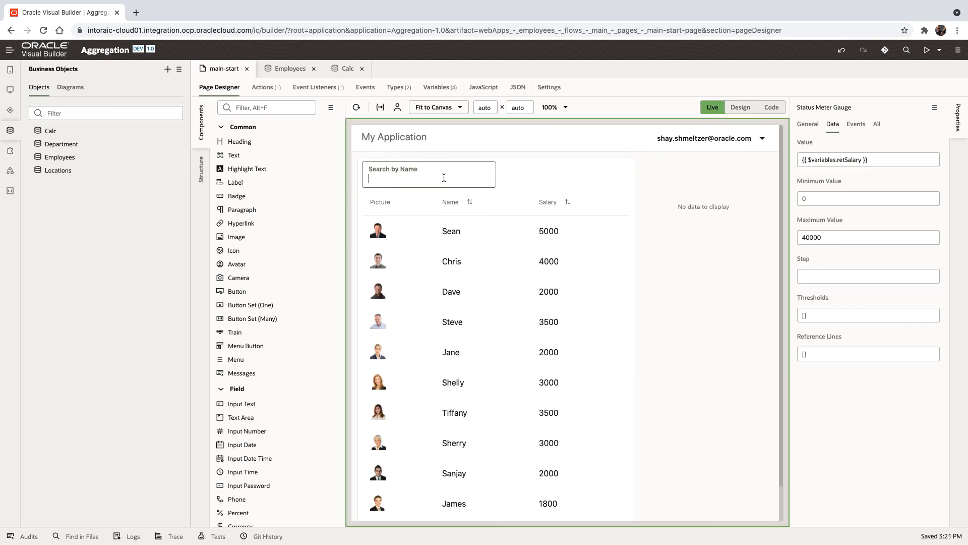
pyautogui.write('T')
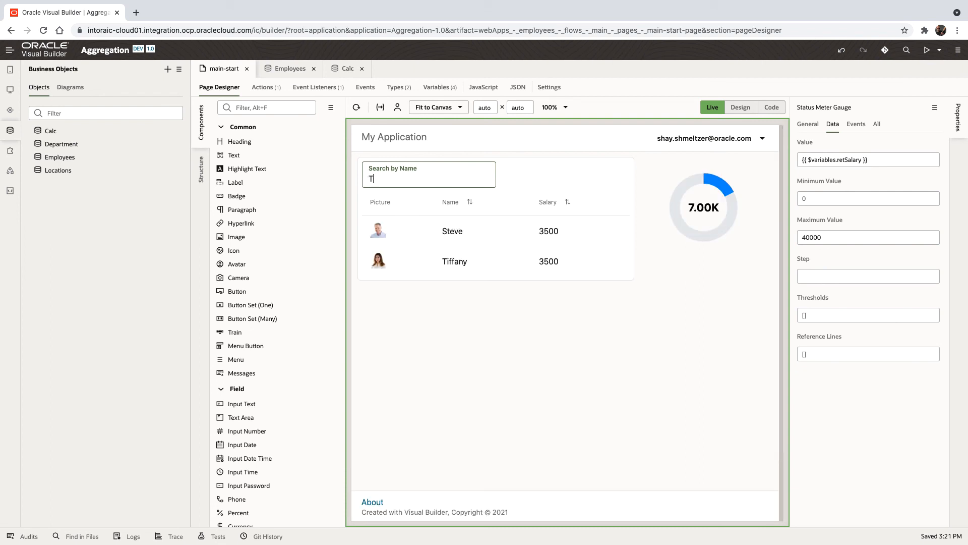
pyautogui.write('C')
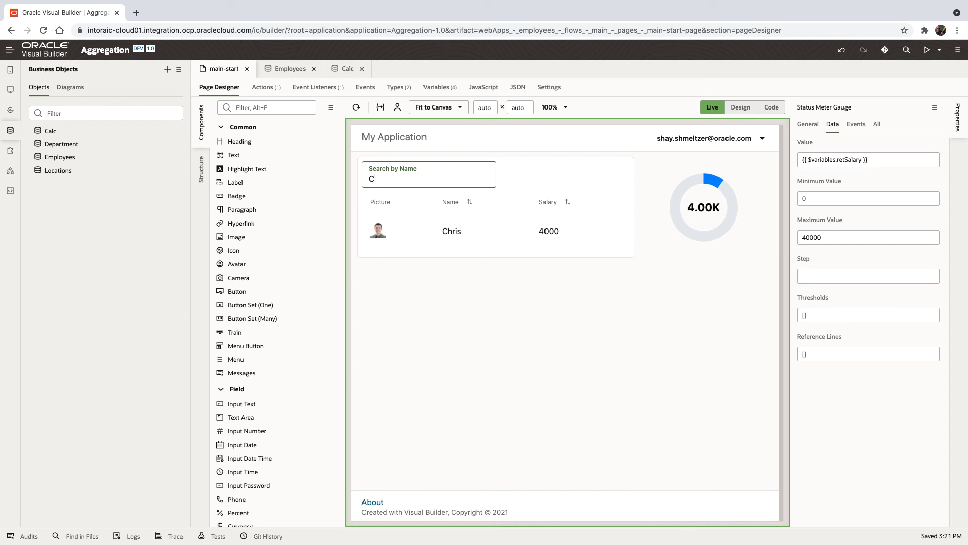
pyautogui.write('S')
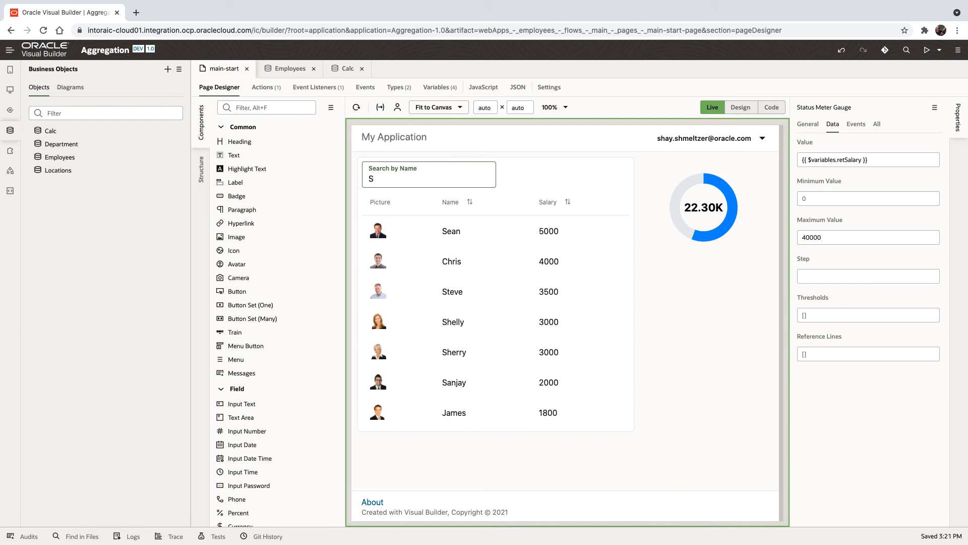
pyautogui.press('Backspace')
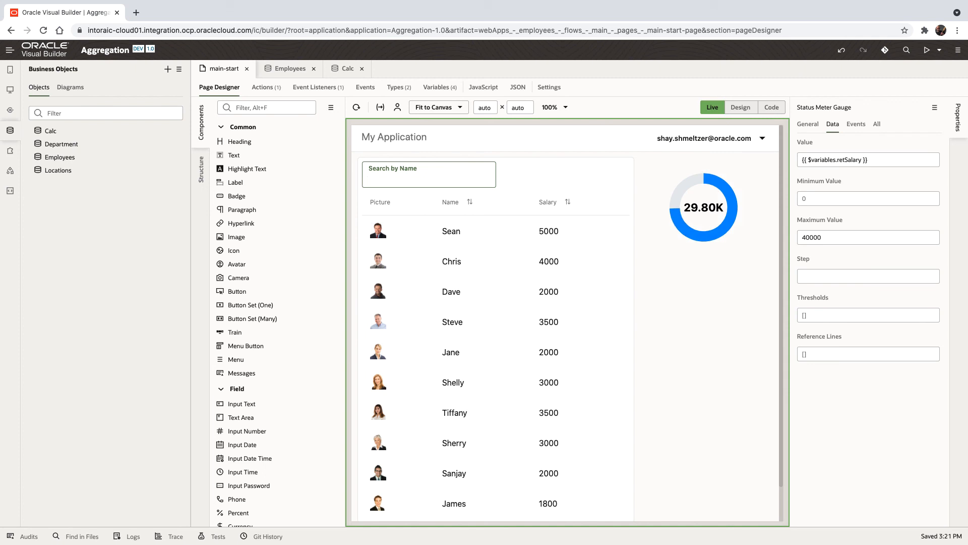
pyautogui.write('J')
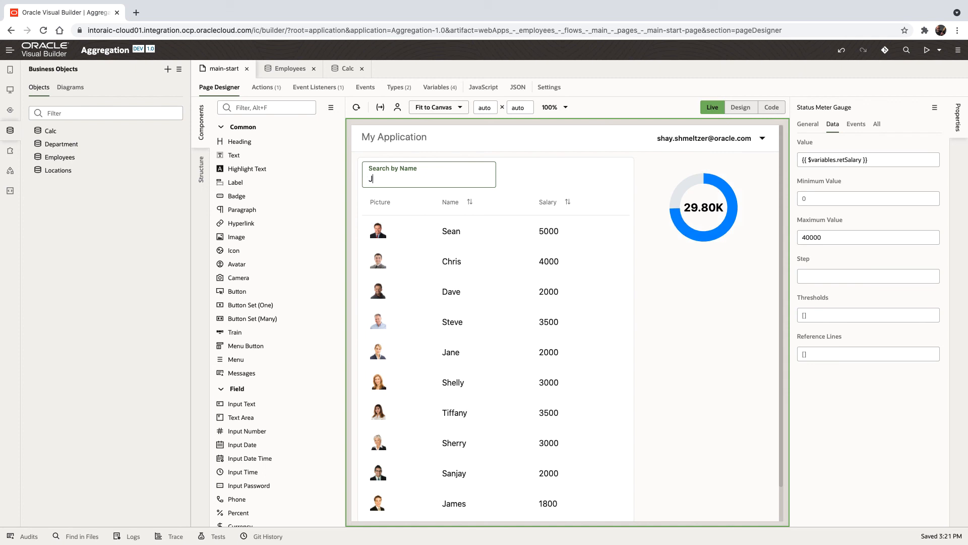